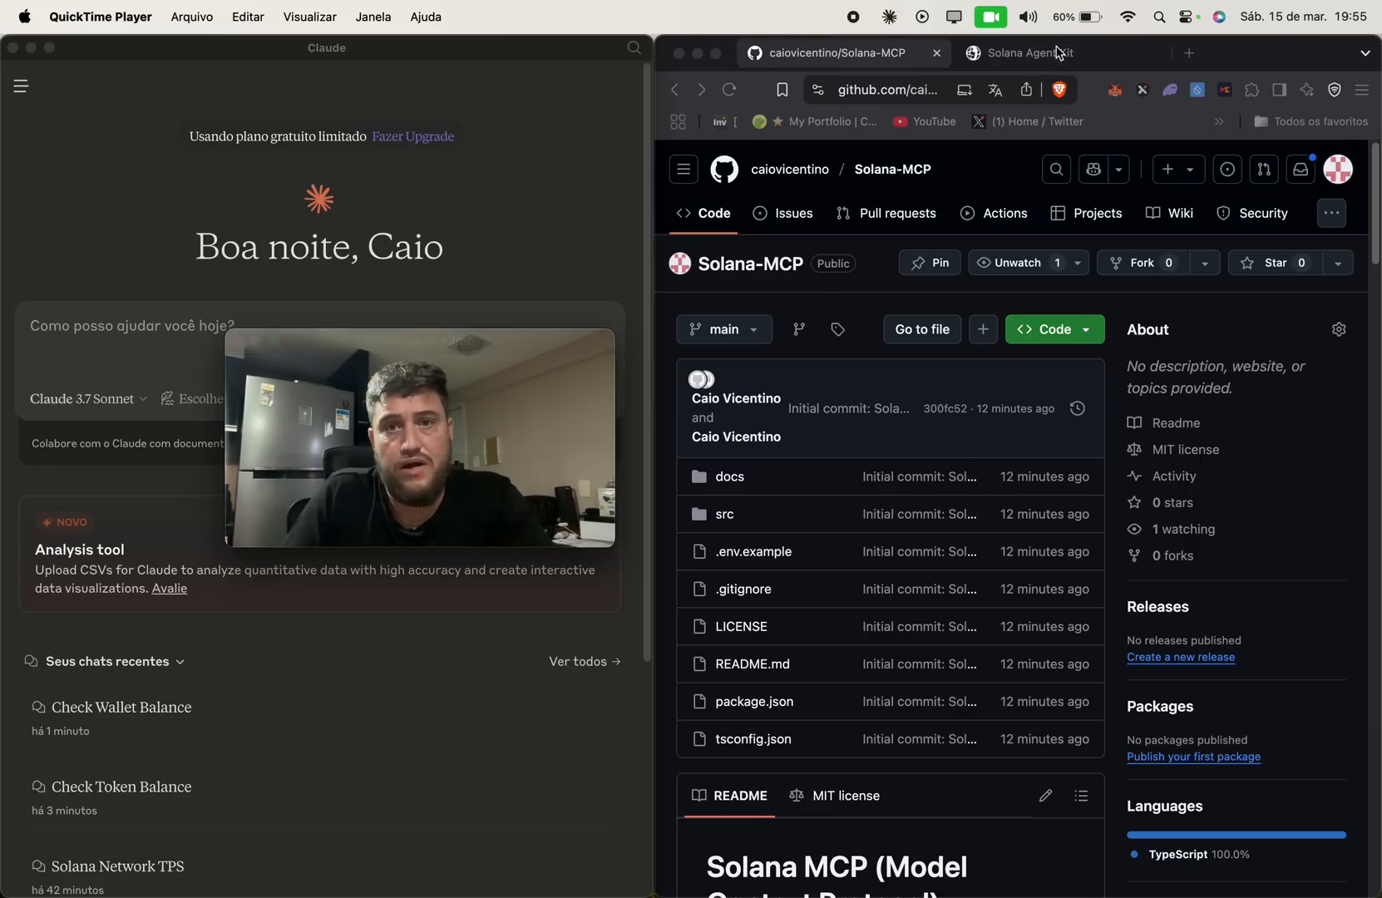
Visit the Solana Agent Kit site, return, and scroll the README to Available Actions.
click(1035, 53)
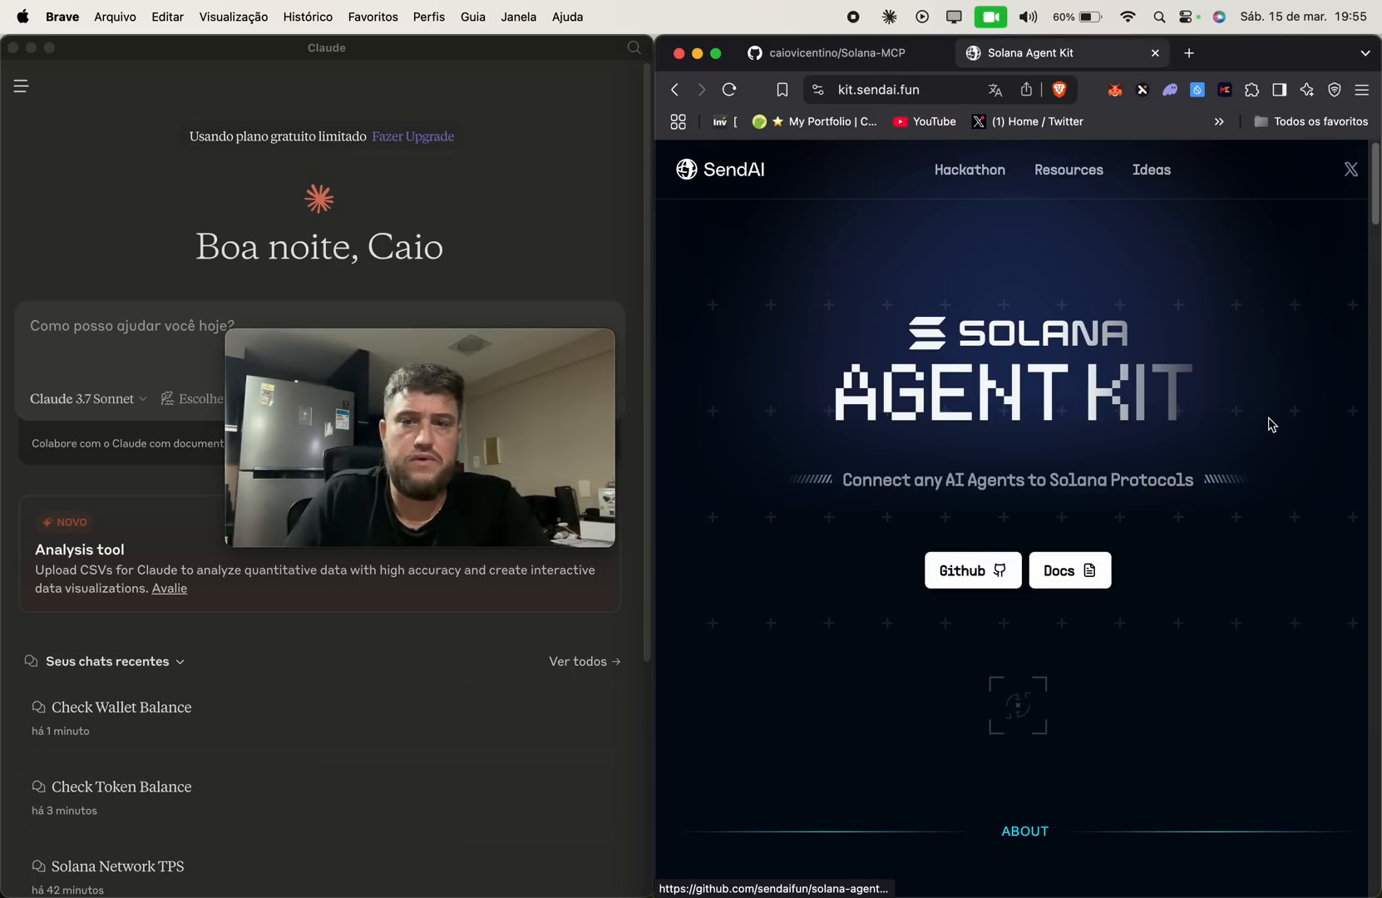
click(834, 53)
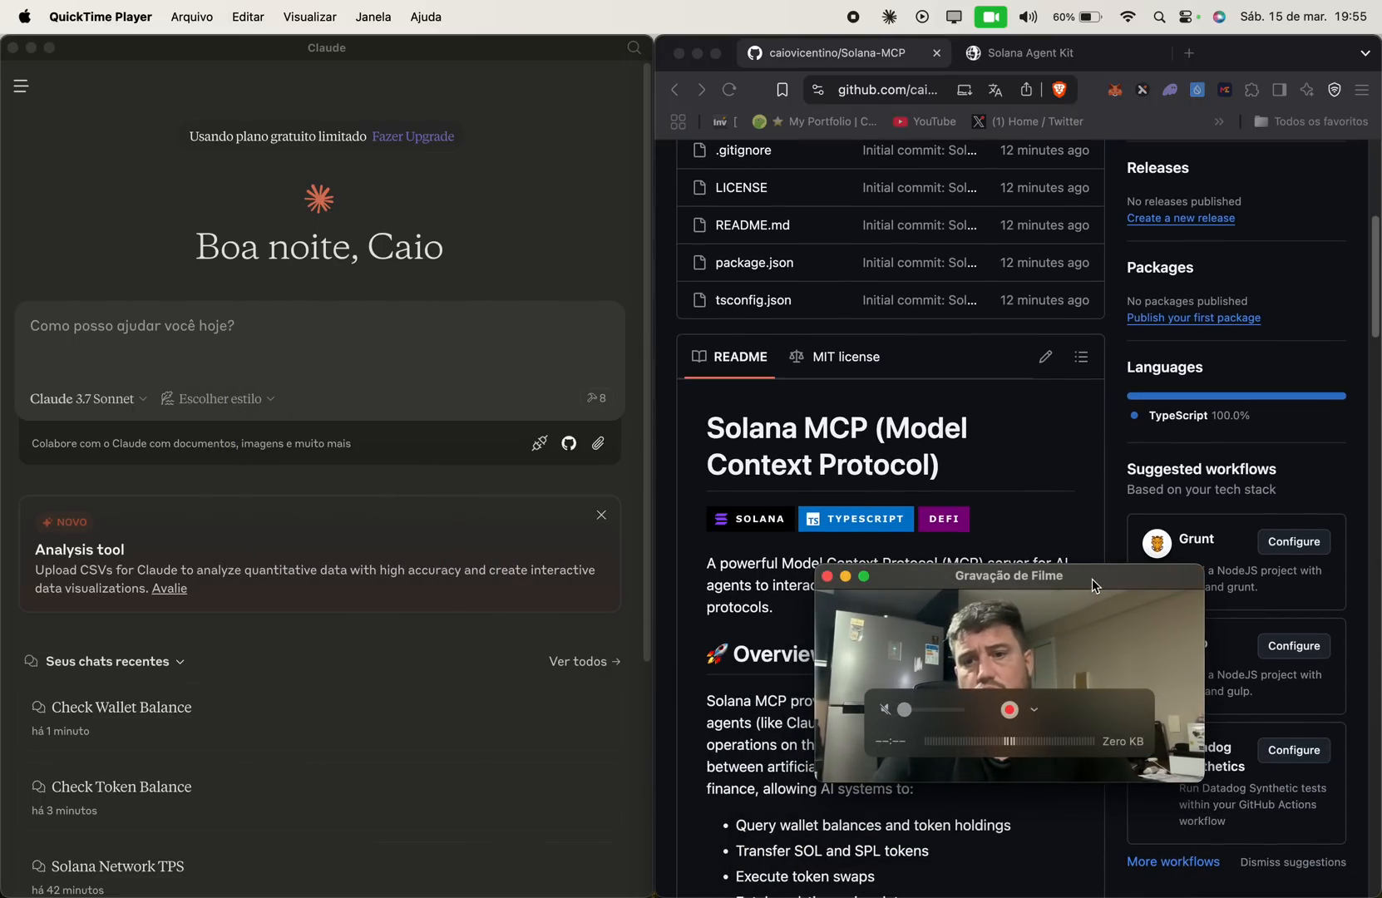
drag(1010, 575, 1077, 369)
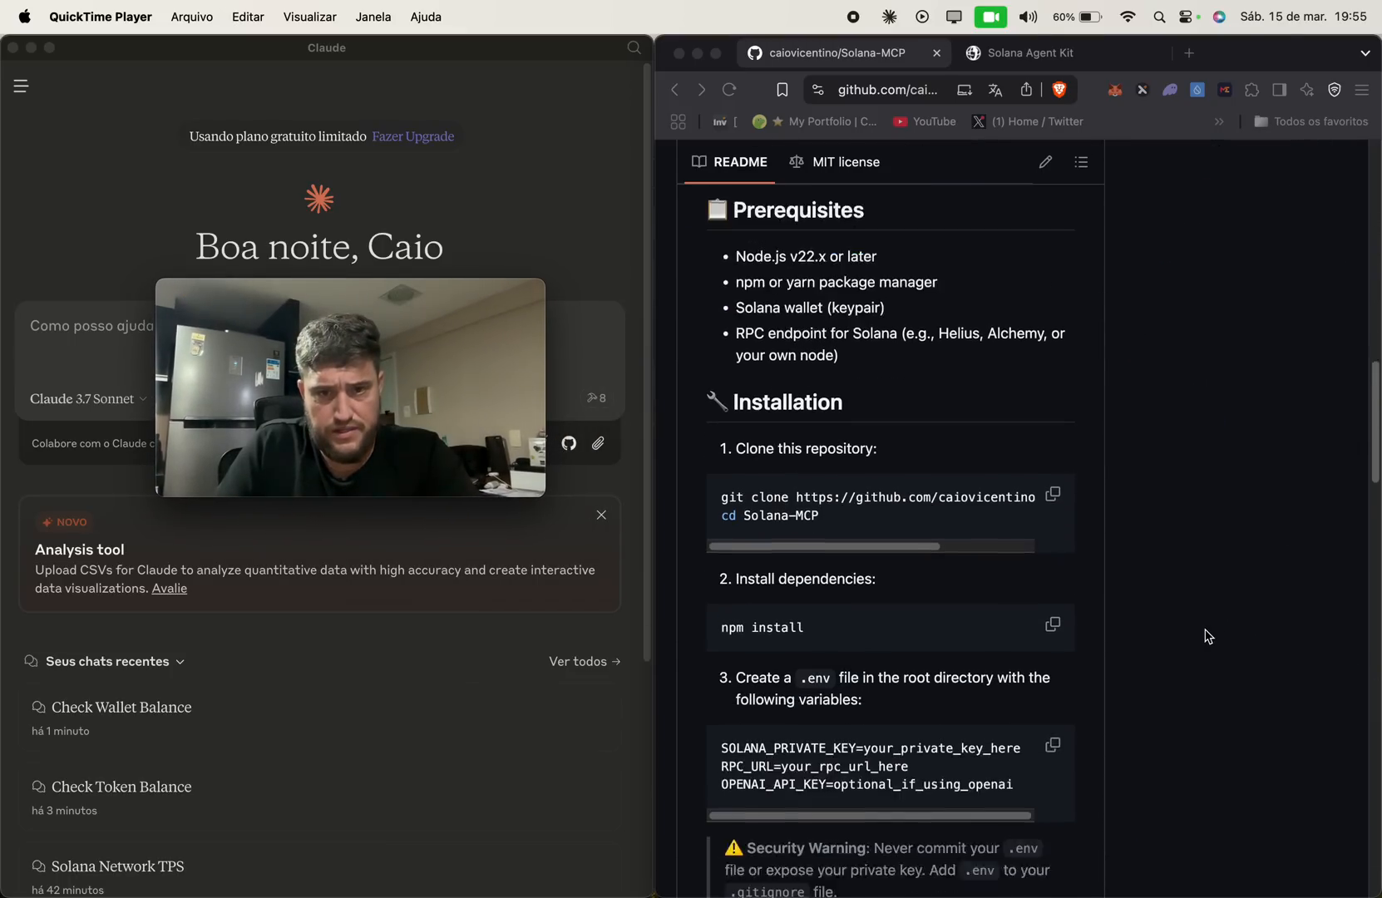
scroll(down, 3)
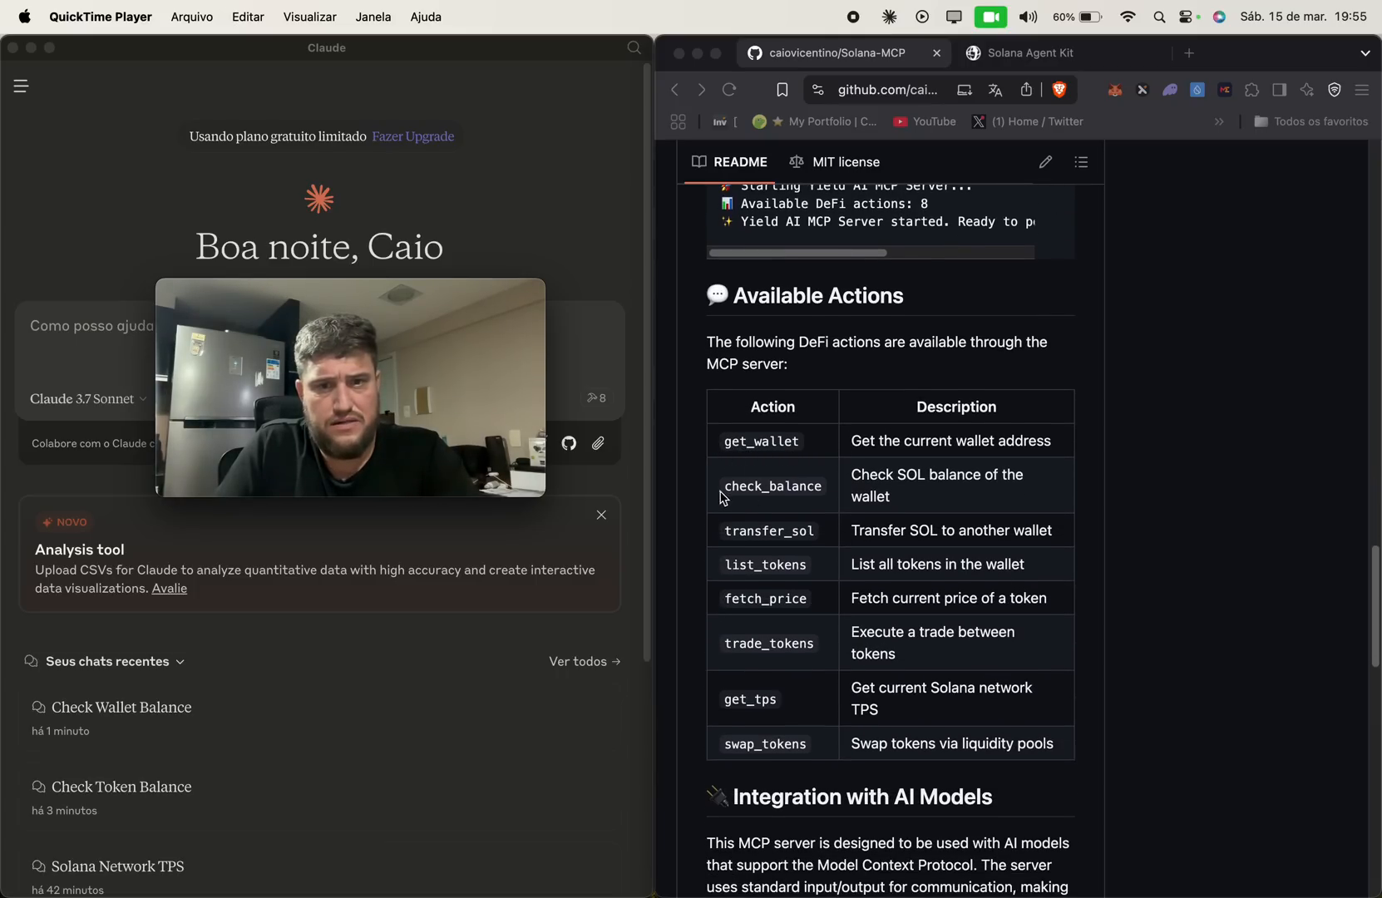
mouse_move(804, 544)
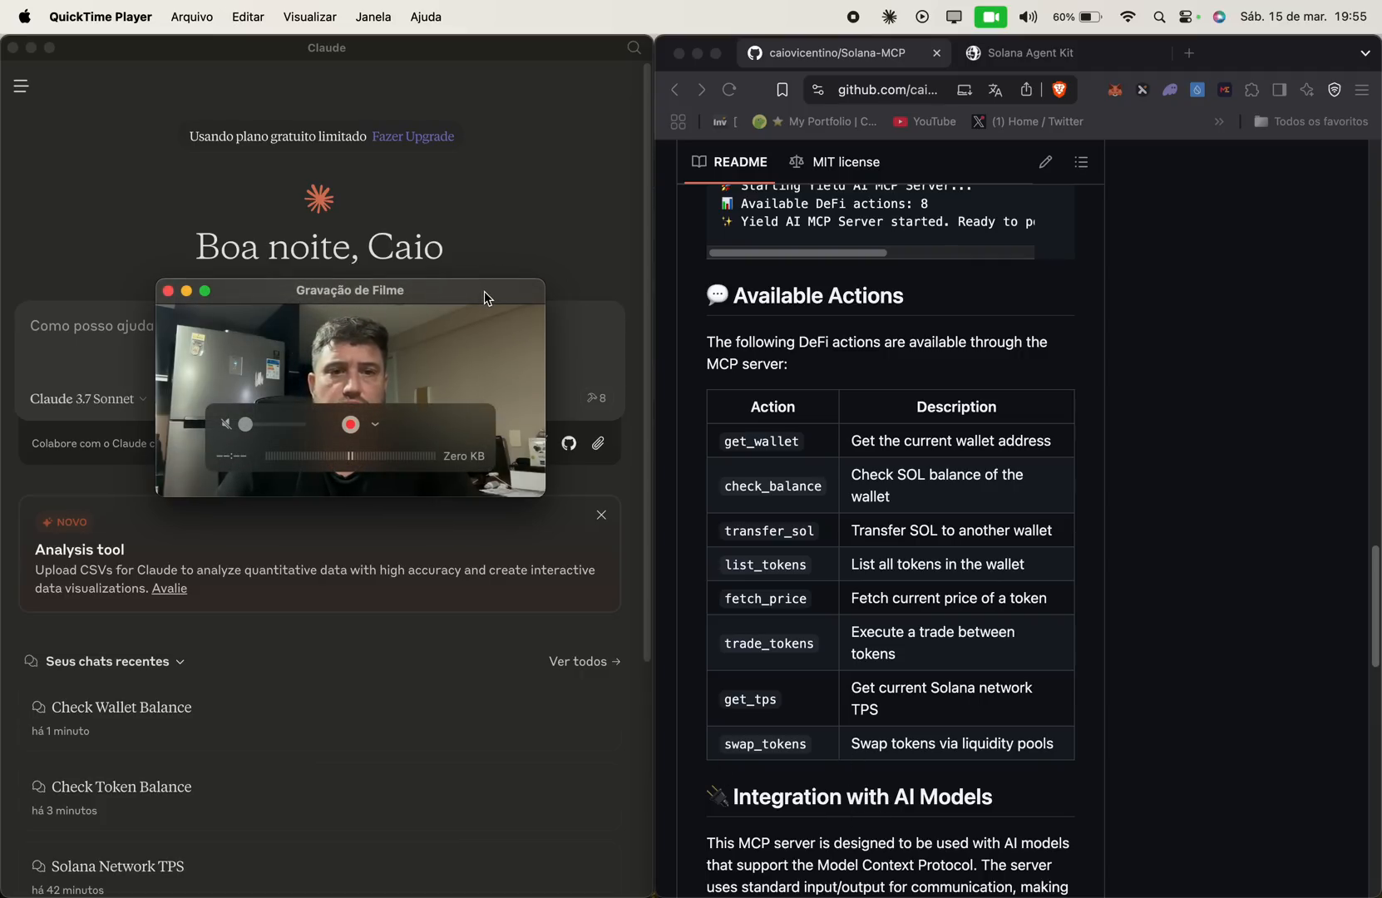
drag(350, 290, 1155, 173)
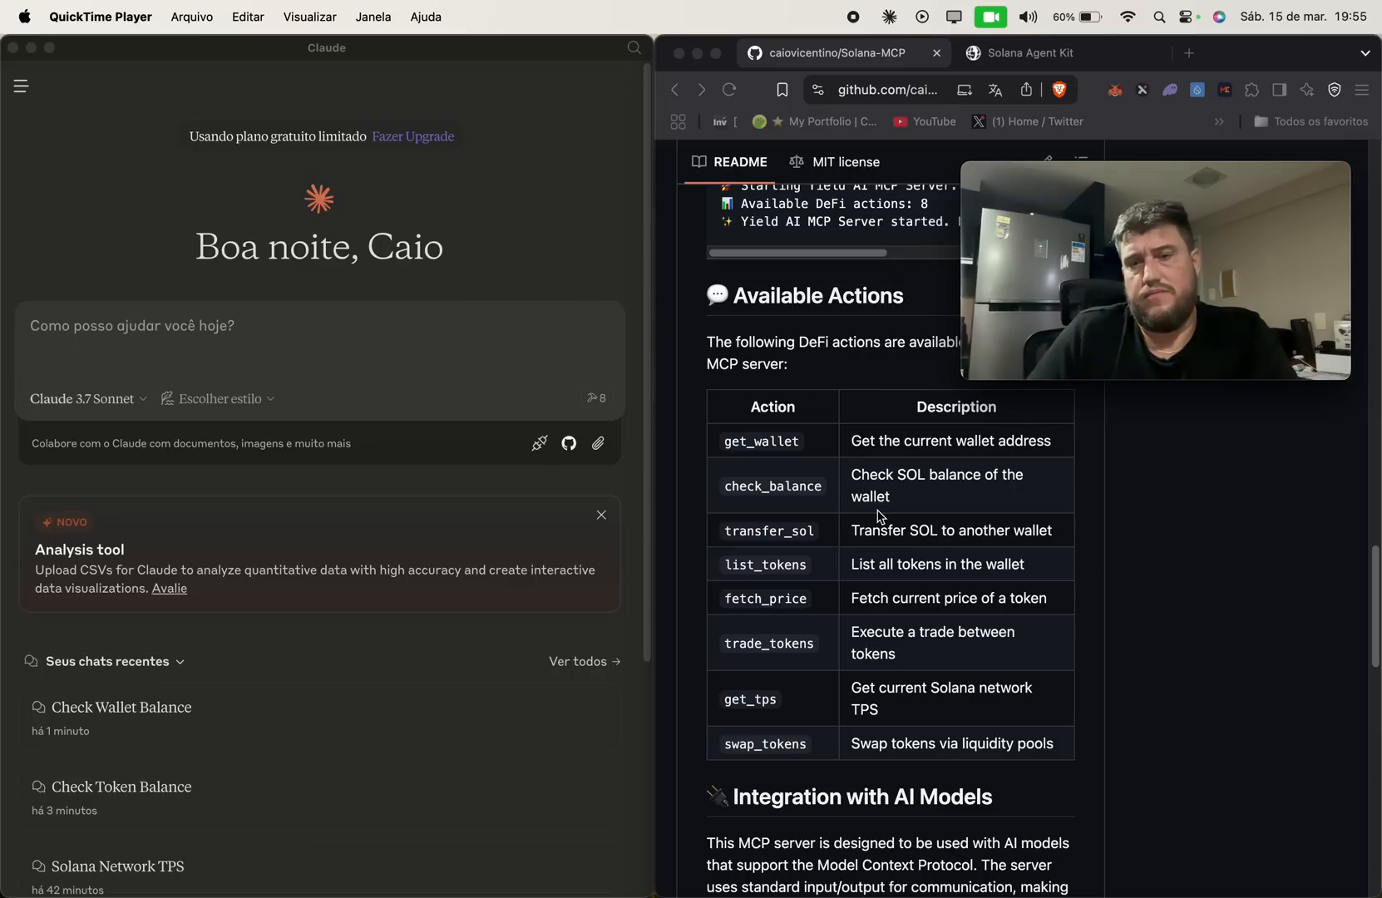
mouse_move(1047, 527)
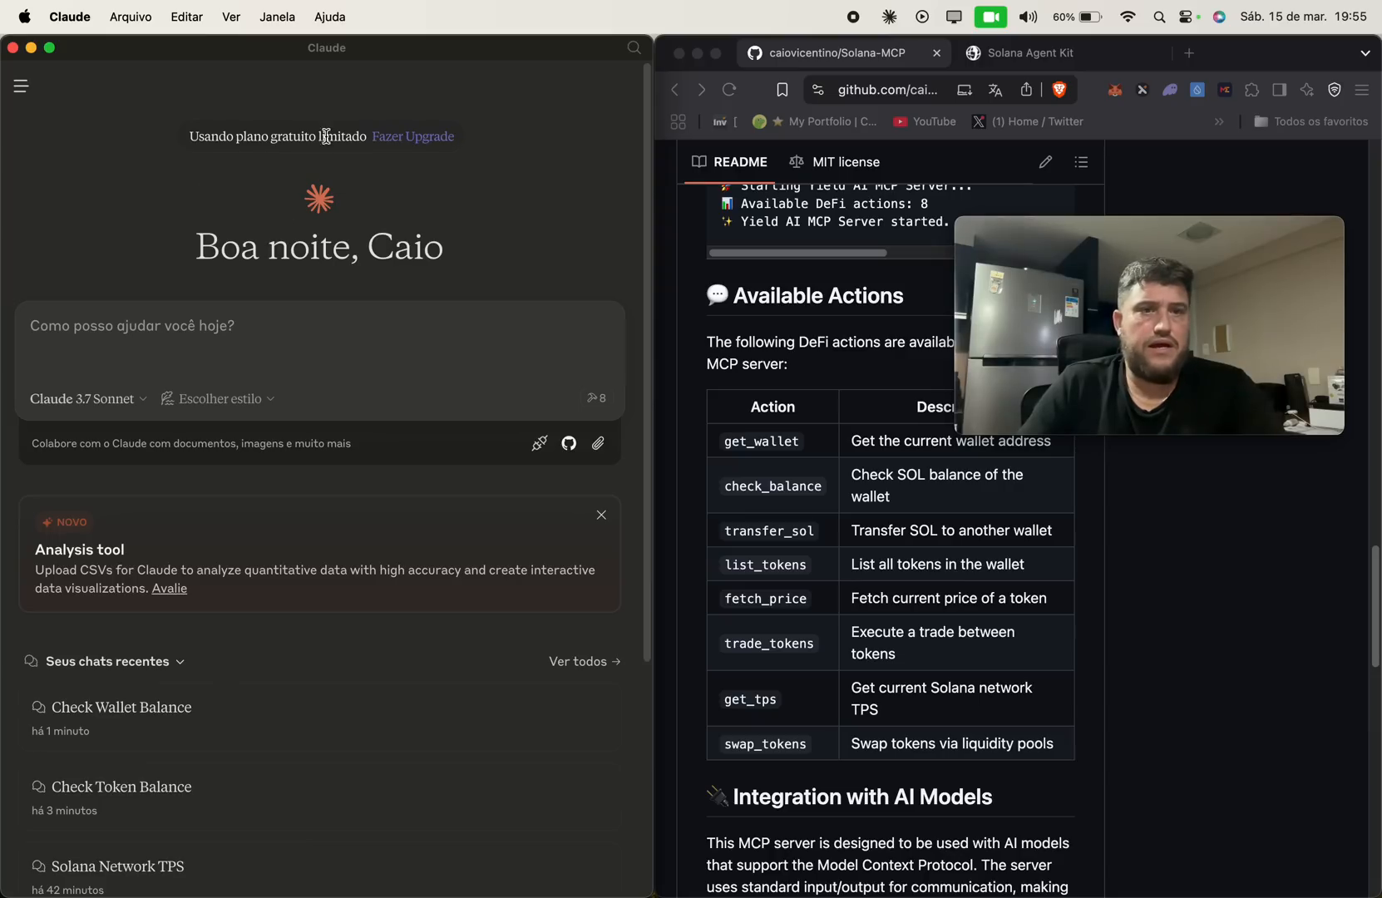
mouse_move(461, 198)
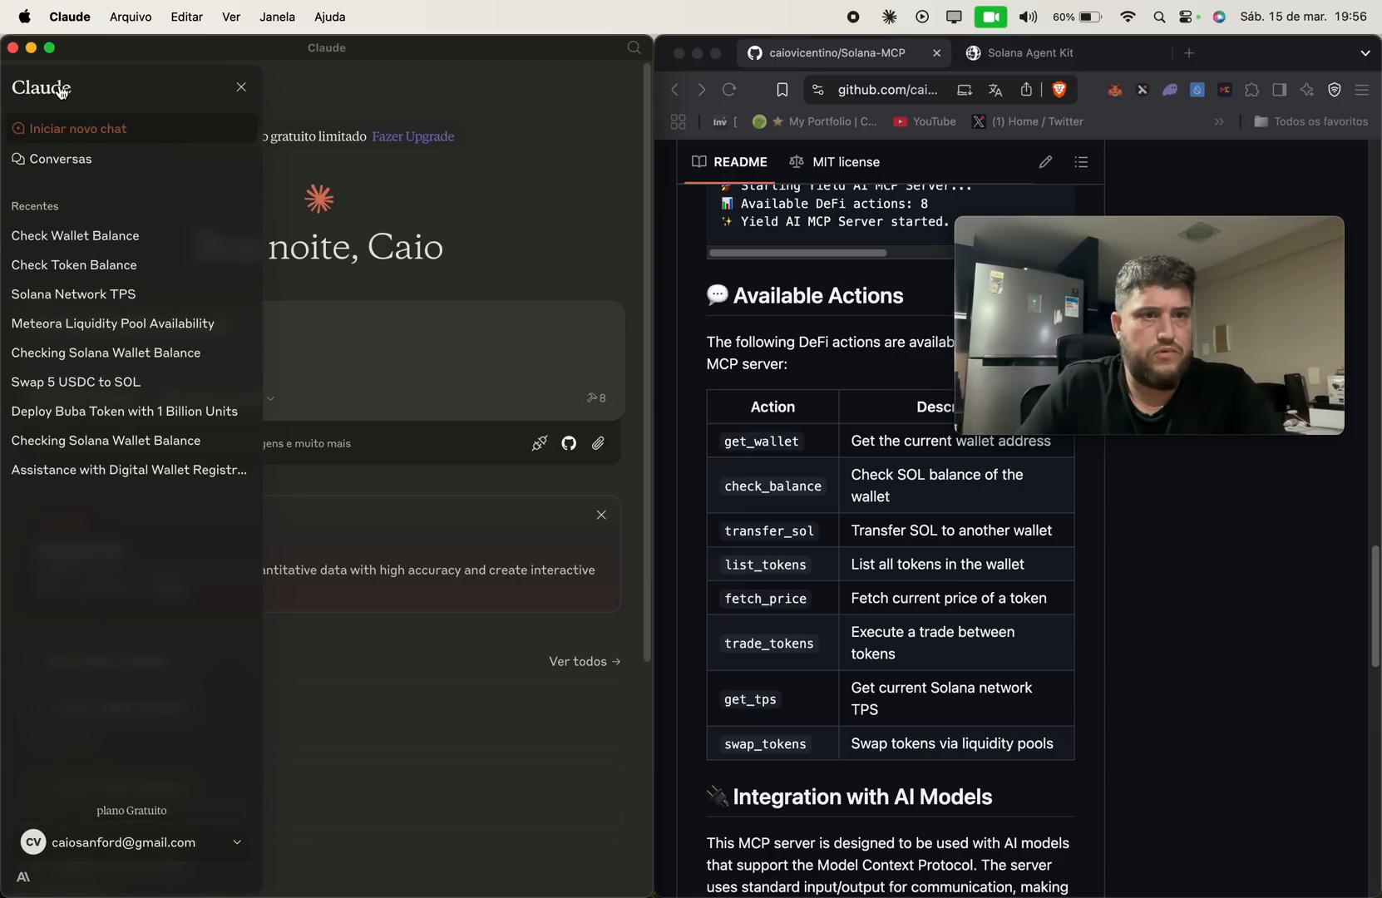
click(70, 16)
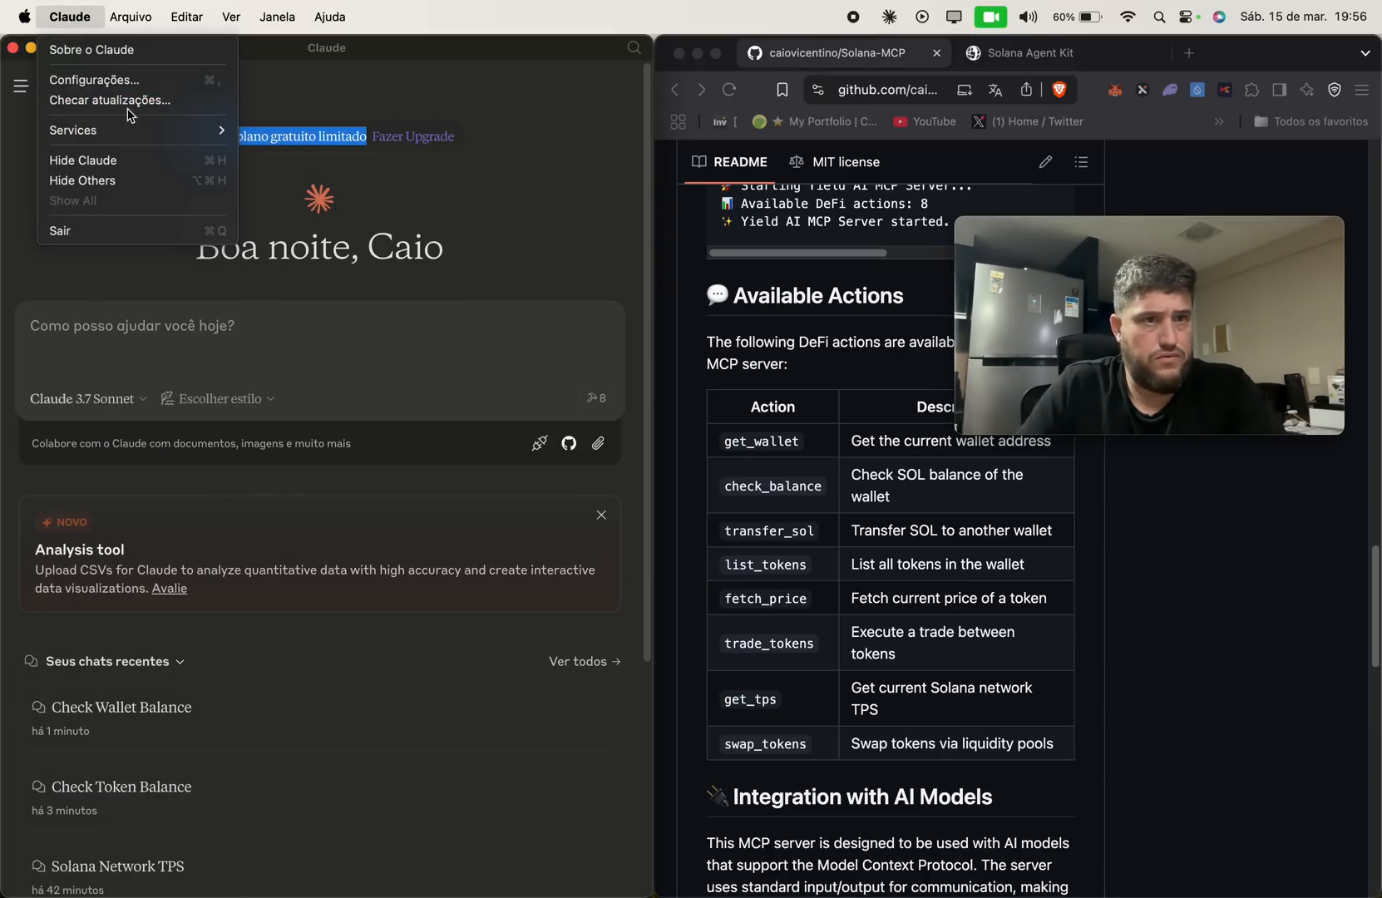
click(69, 16)
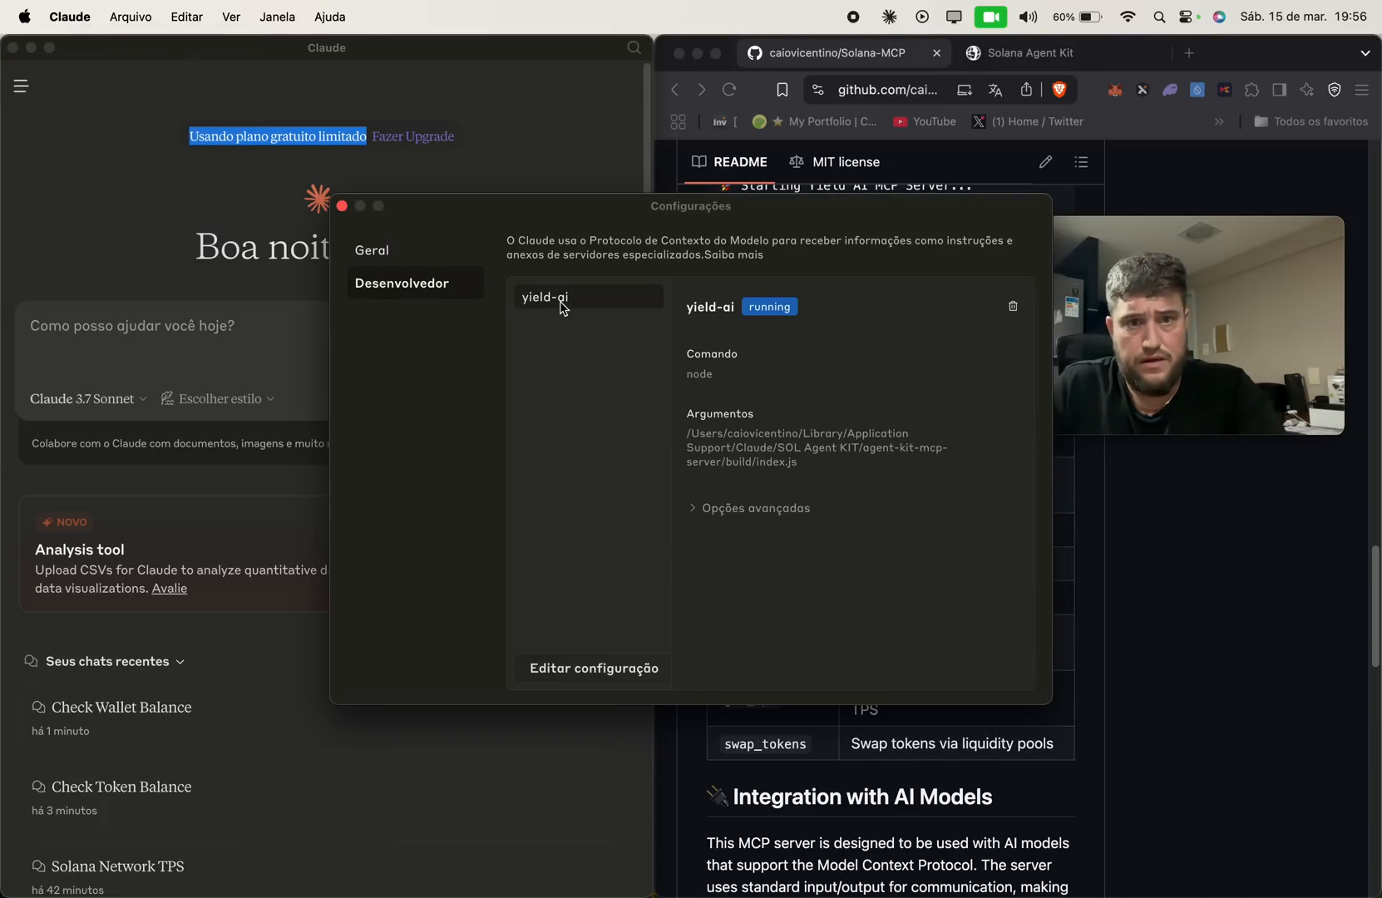
mouse_move(611, 254)
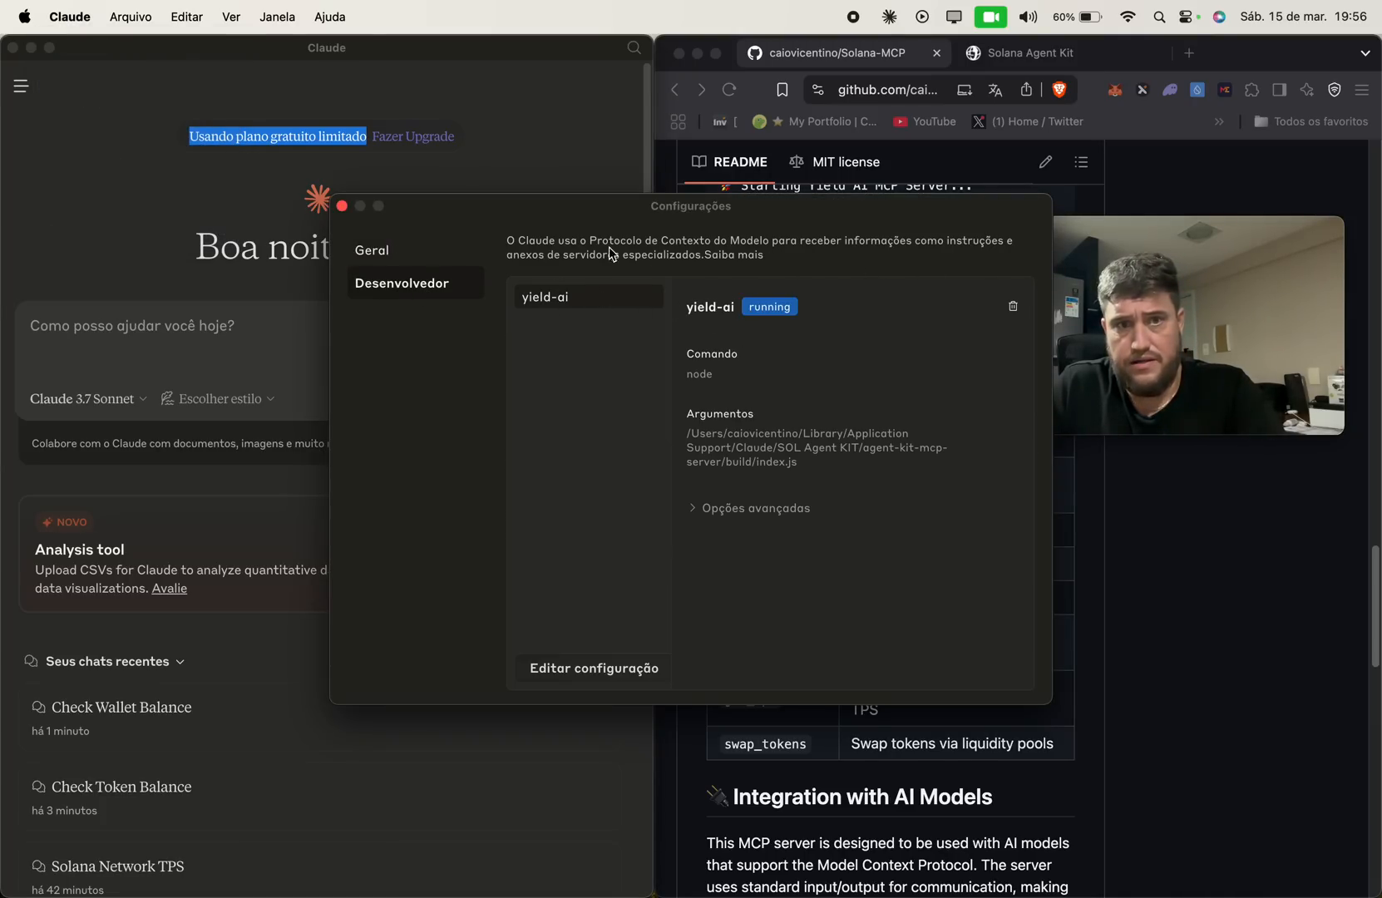
click(341, 207)
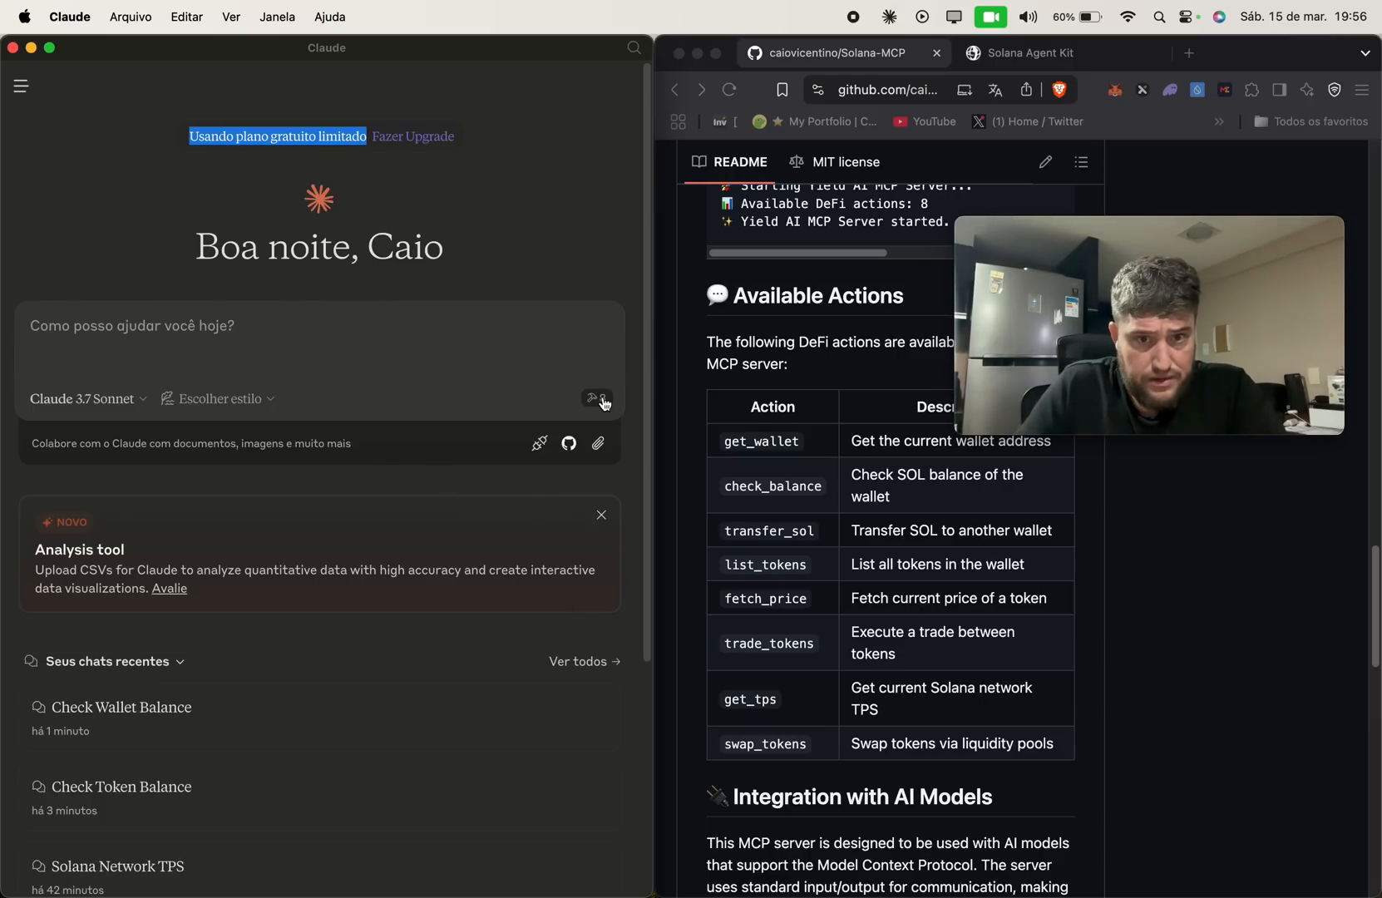
click(597, 399)
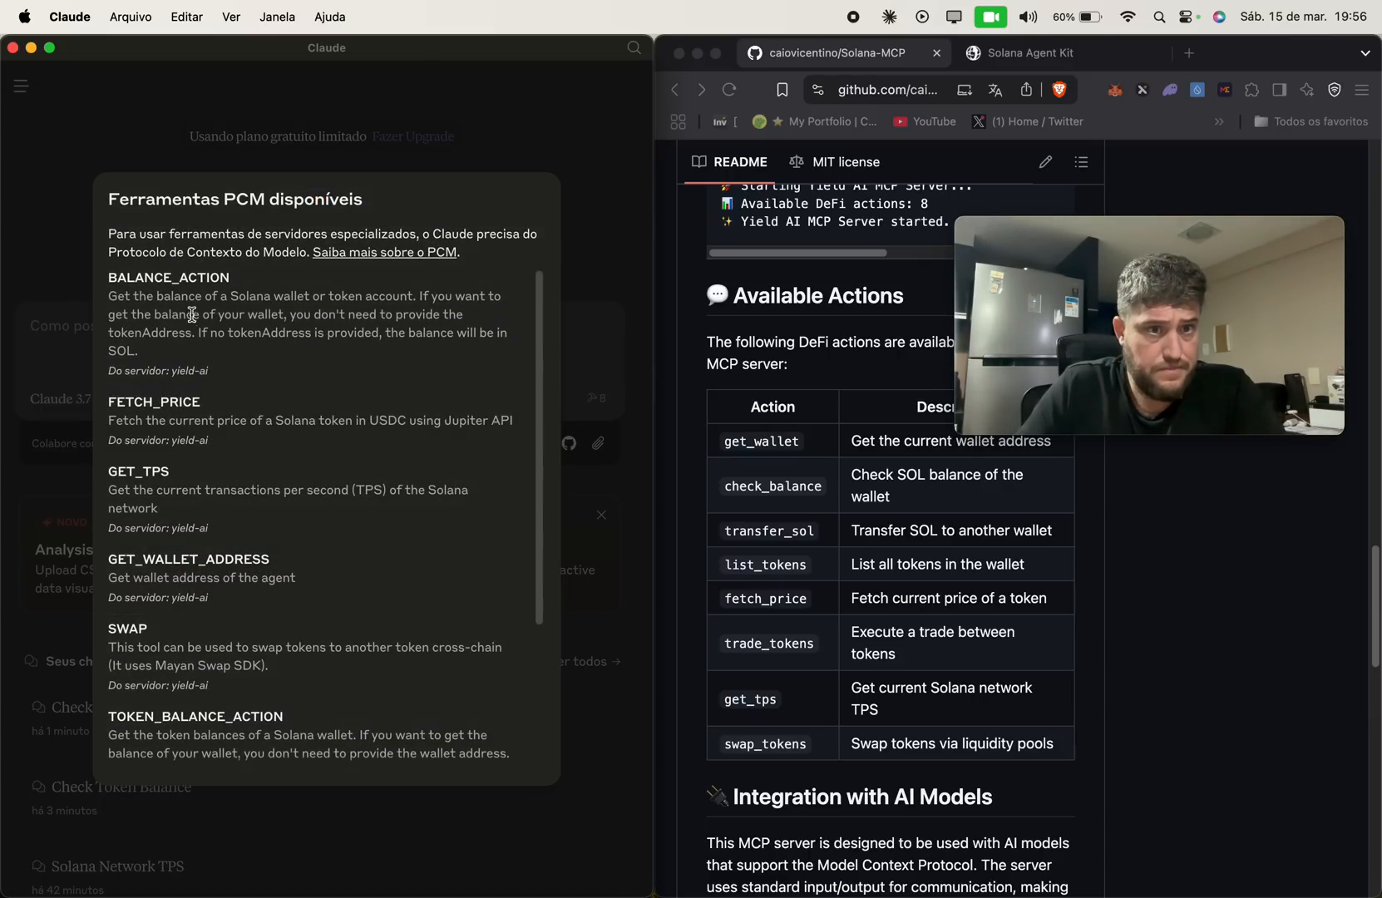
scroll(down, 3)
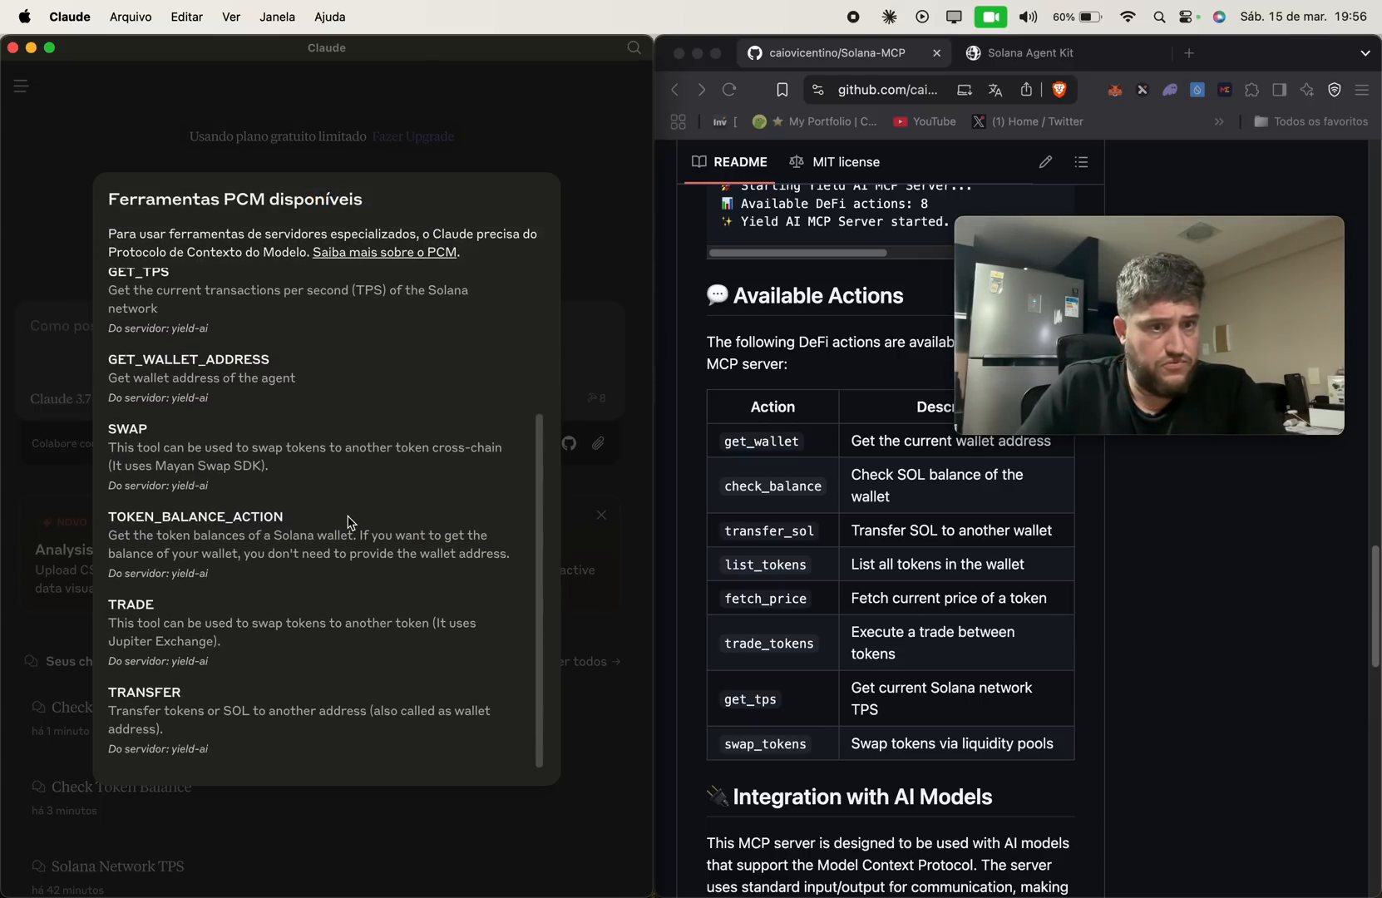
mouse_move(621, 194)
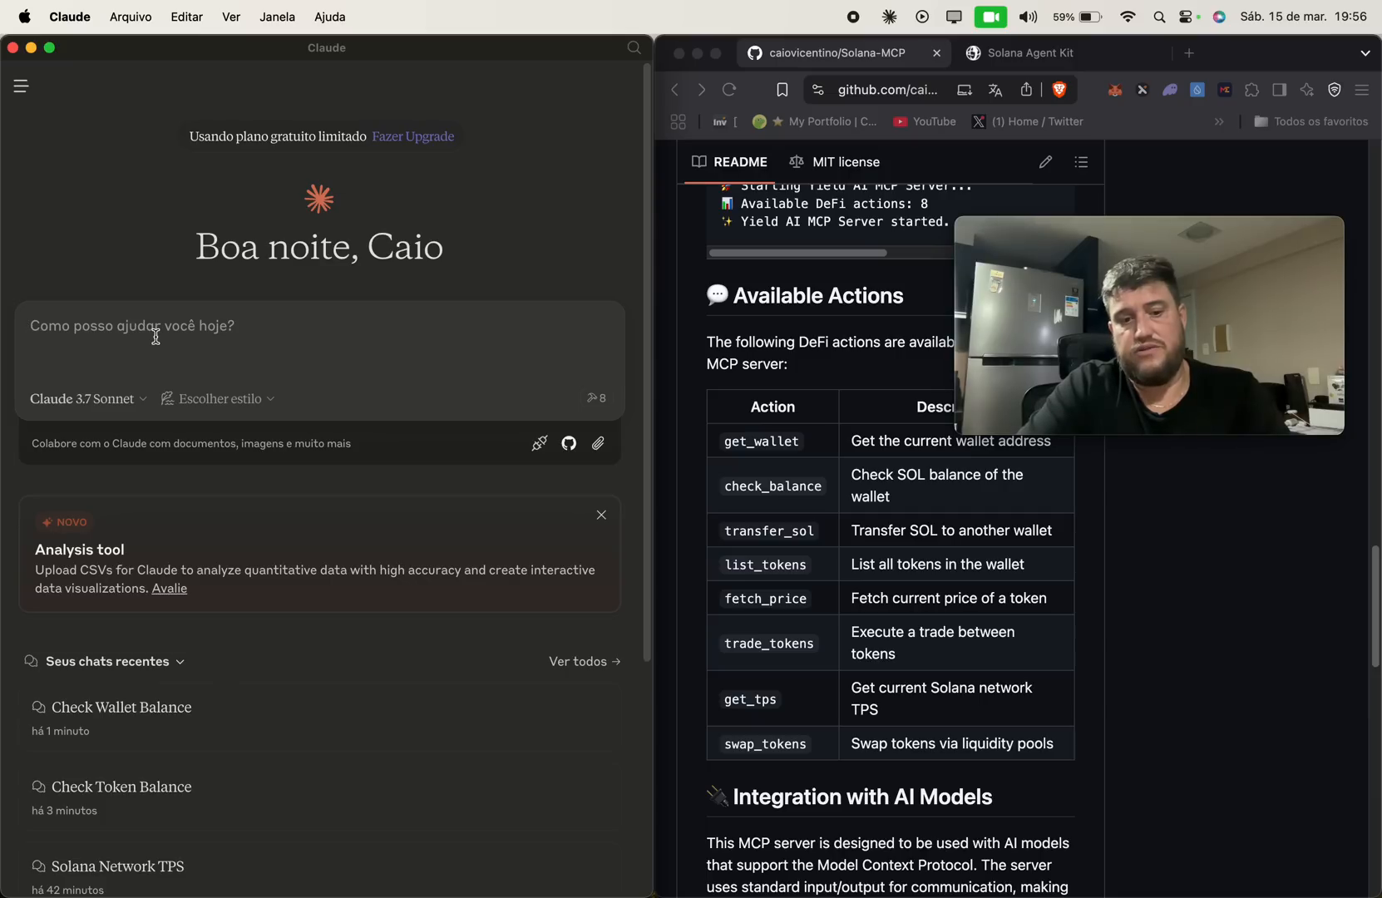
Ask Claude 'what is the balance of my wallet?' and allow the SOL and token balance tools.
text(w)
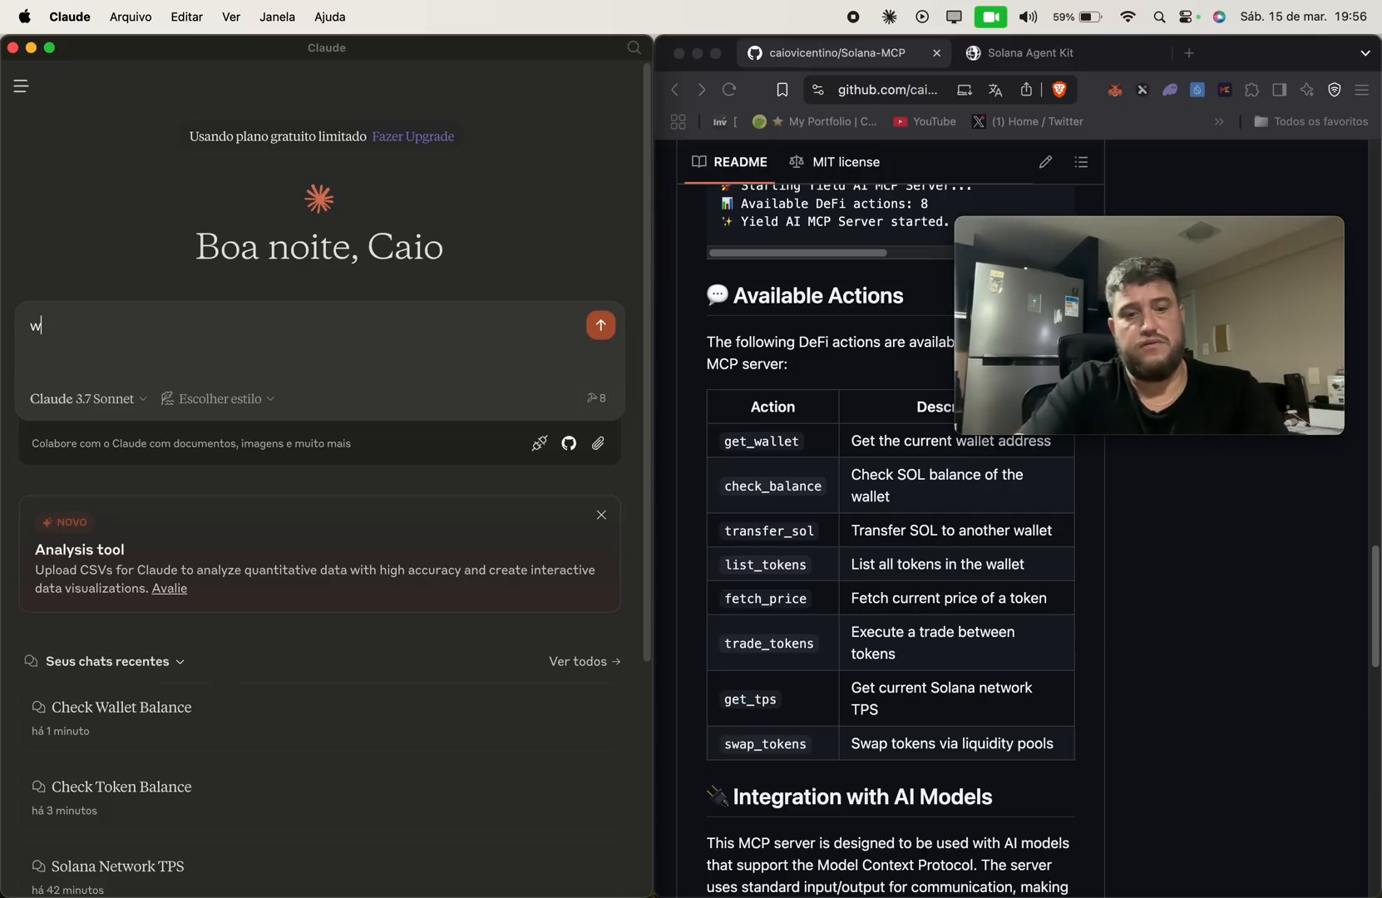
text(hat is)
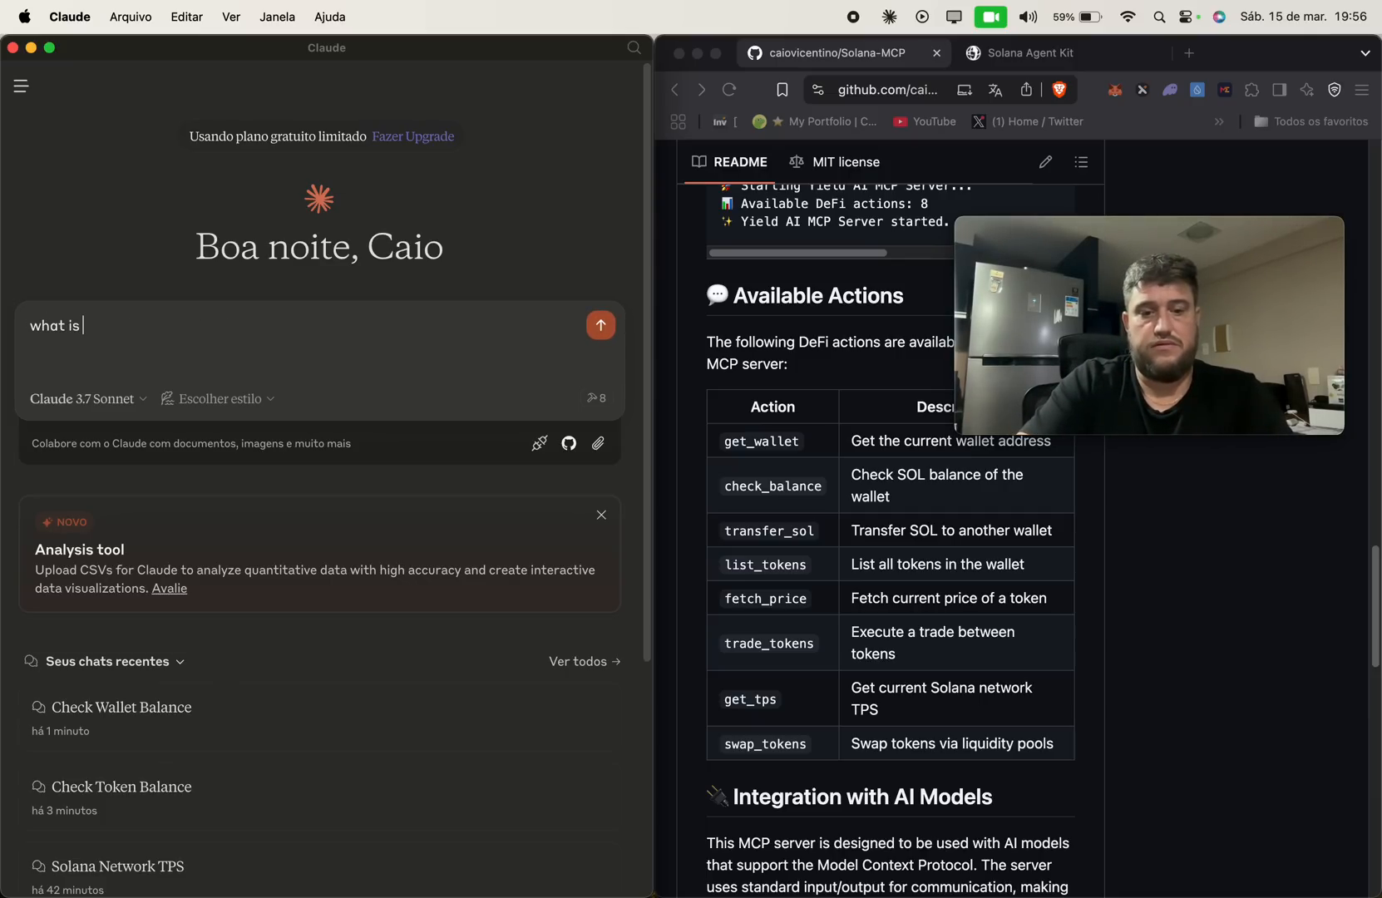
text(the balance)
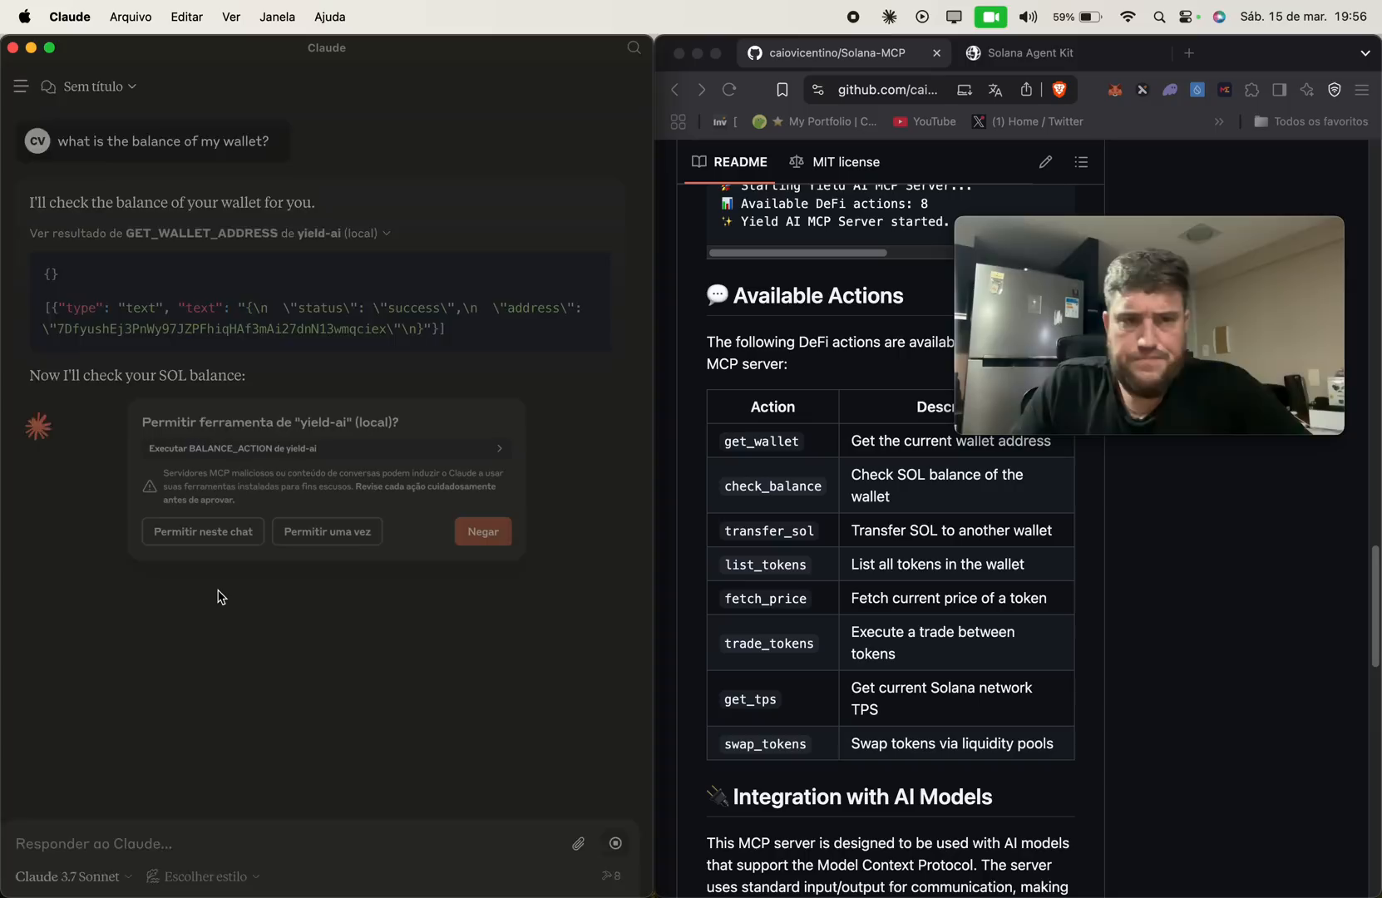
click(325, 531)
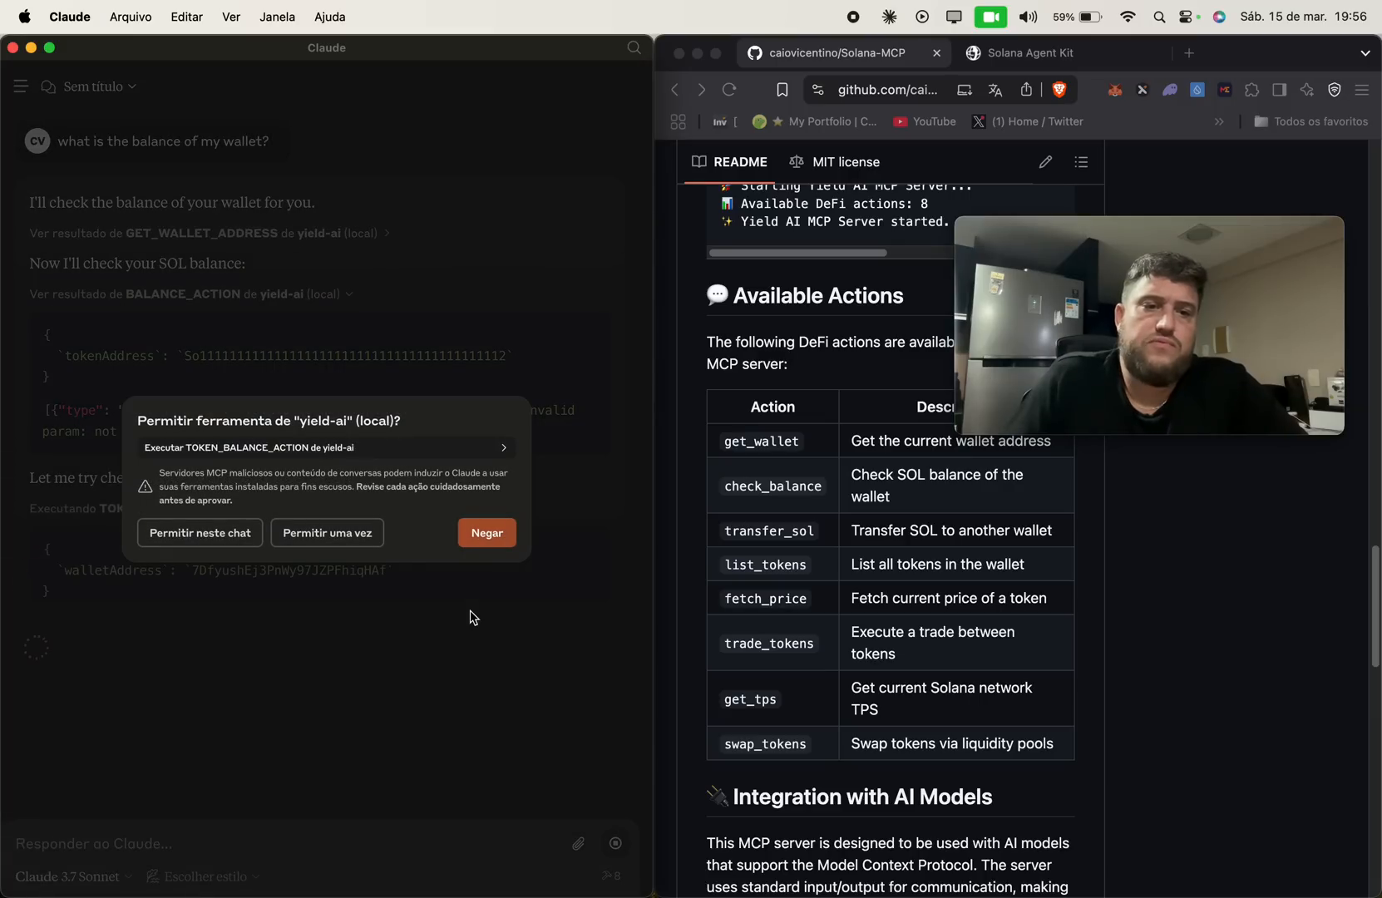
click(326, 543)
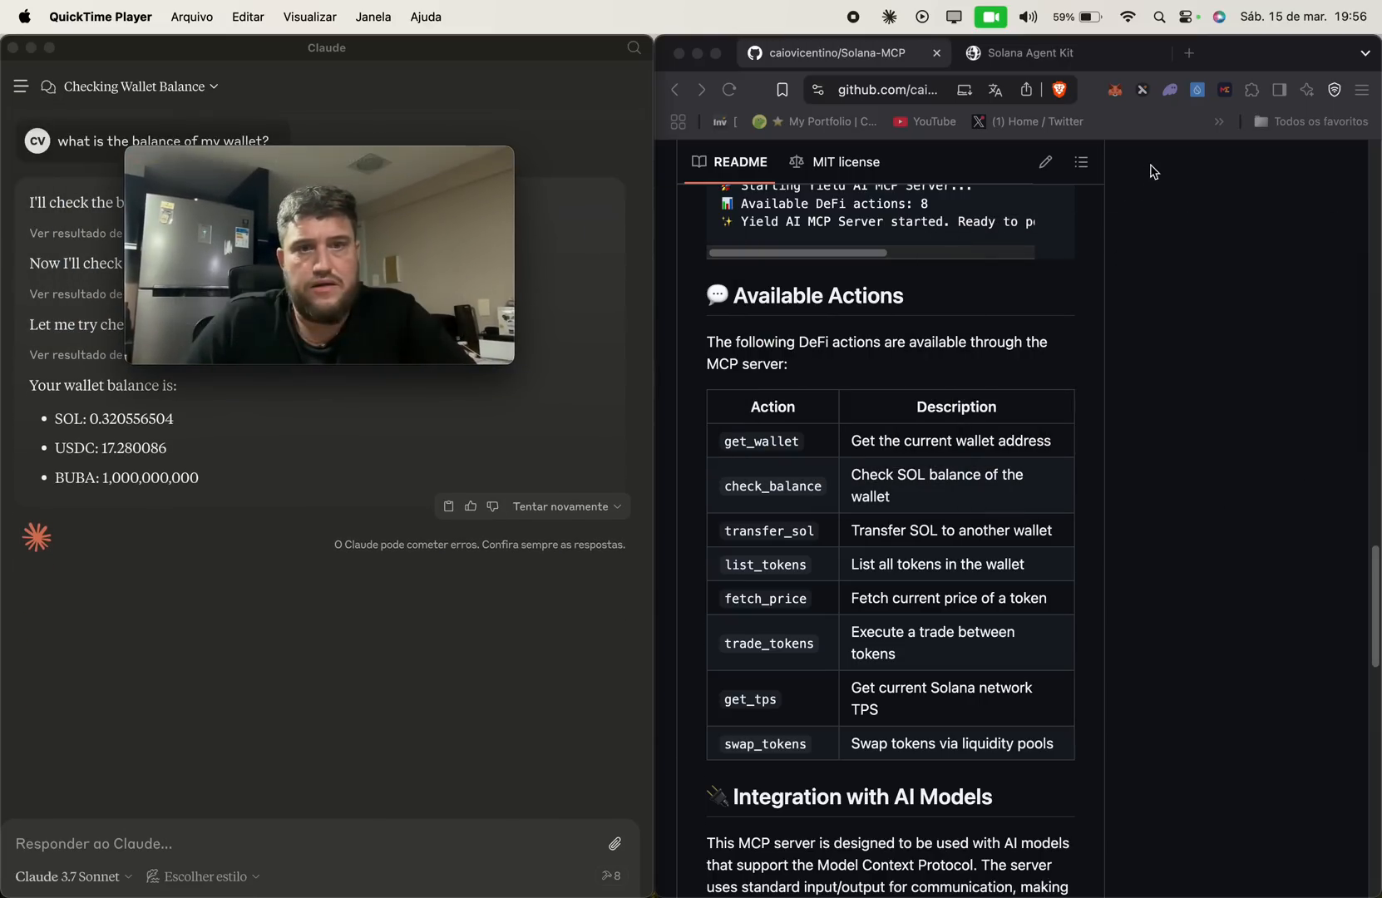
Check Phantom's 0.32056 SOL, 17.28009 USDC and 1B BUBA against Claude's answer.
click(1170, 90)
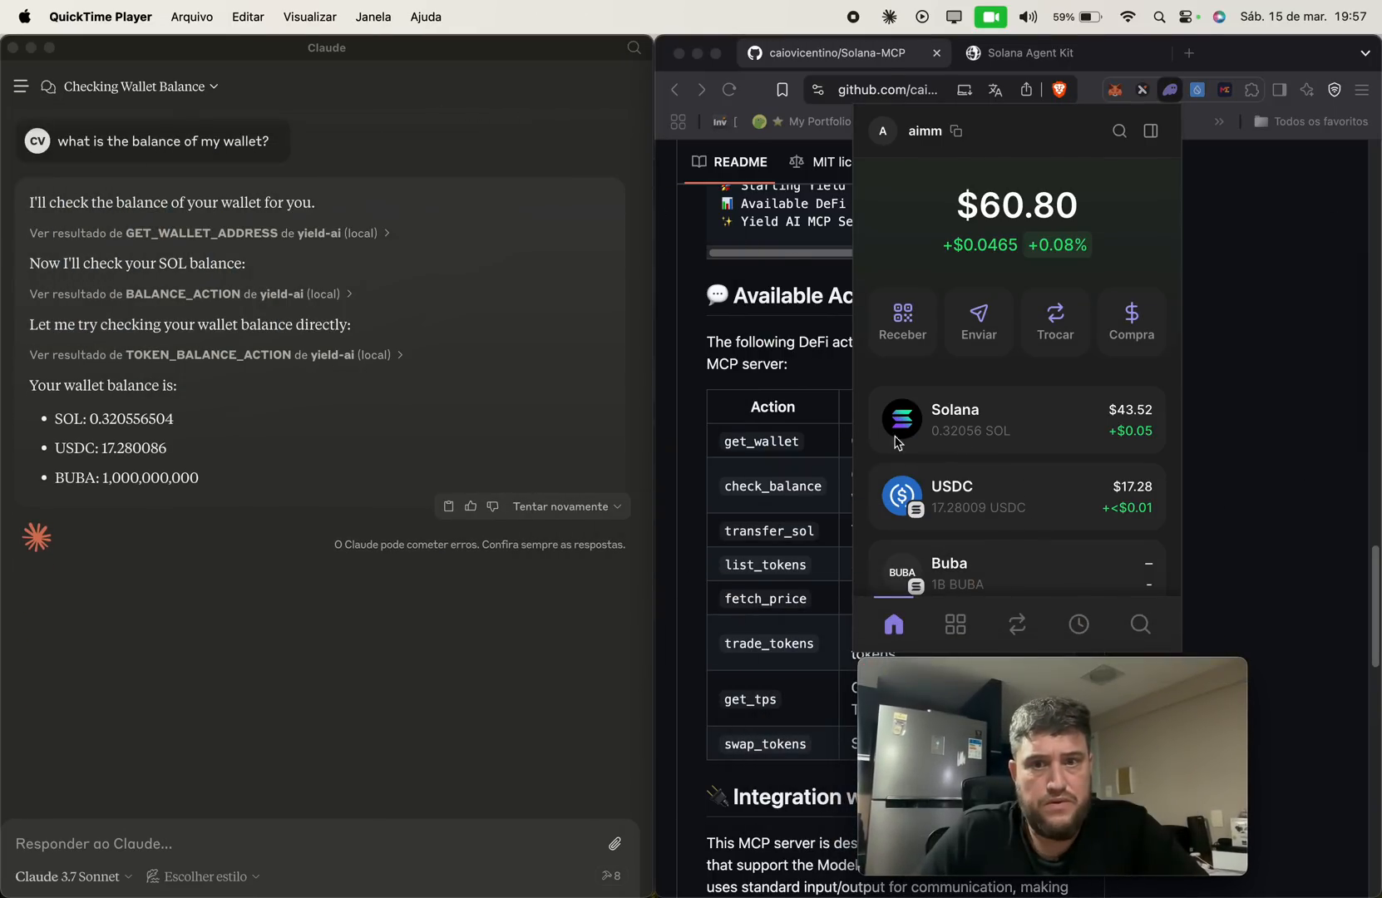
mouse_move(876, 439)
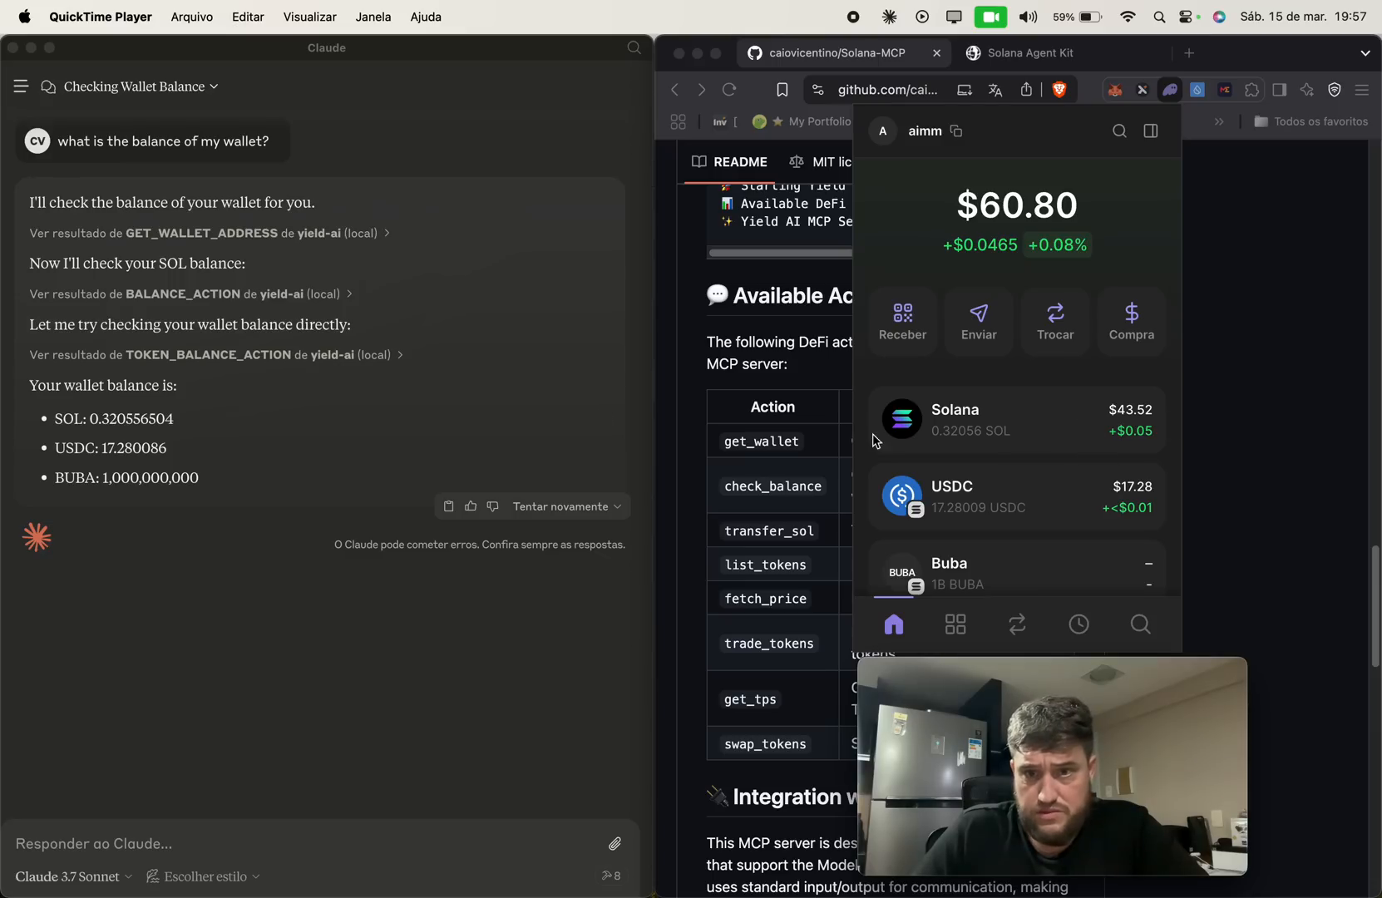
mouse_move(951, 531)
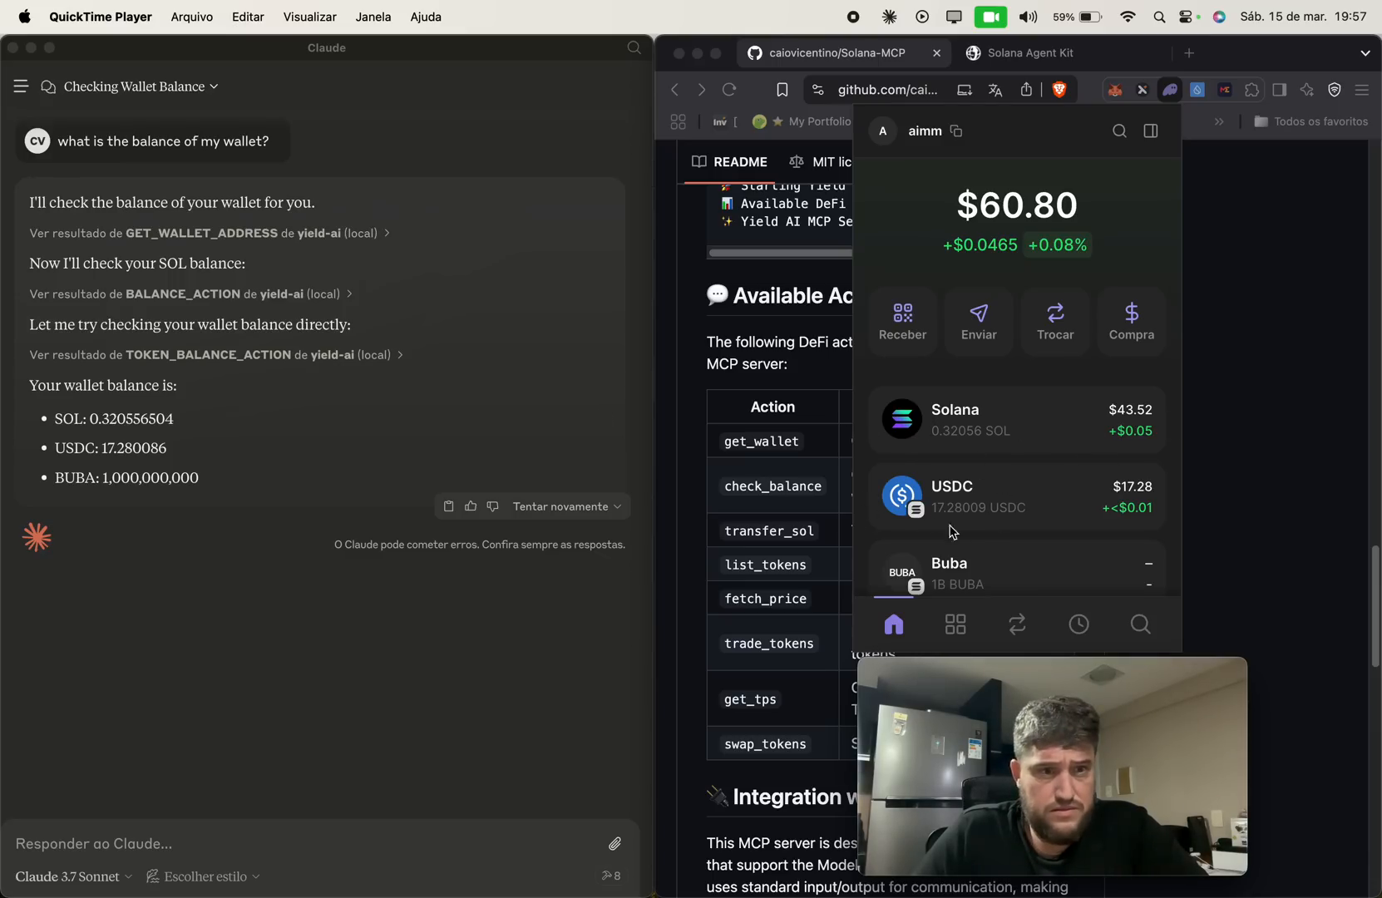
mouse_move(887, 514)
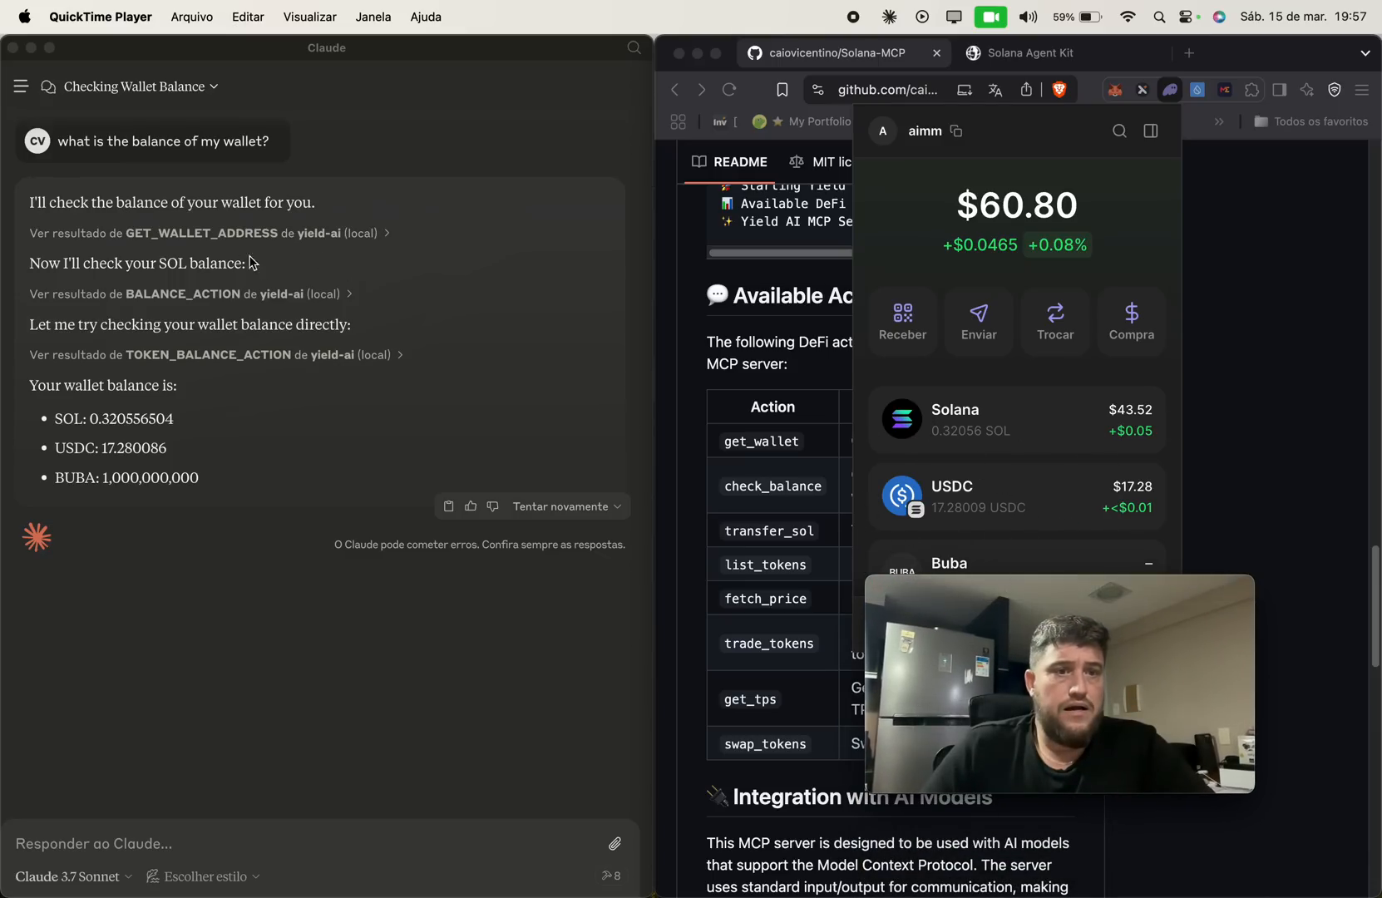
click(144, 842)
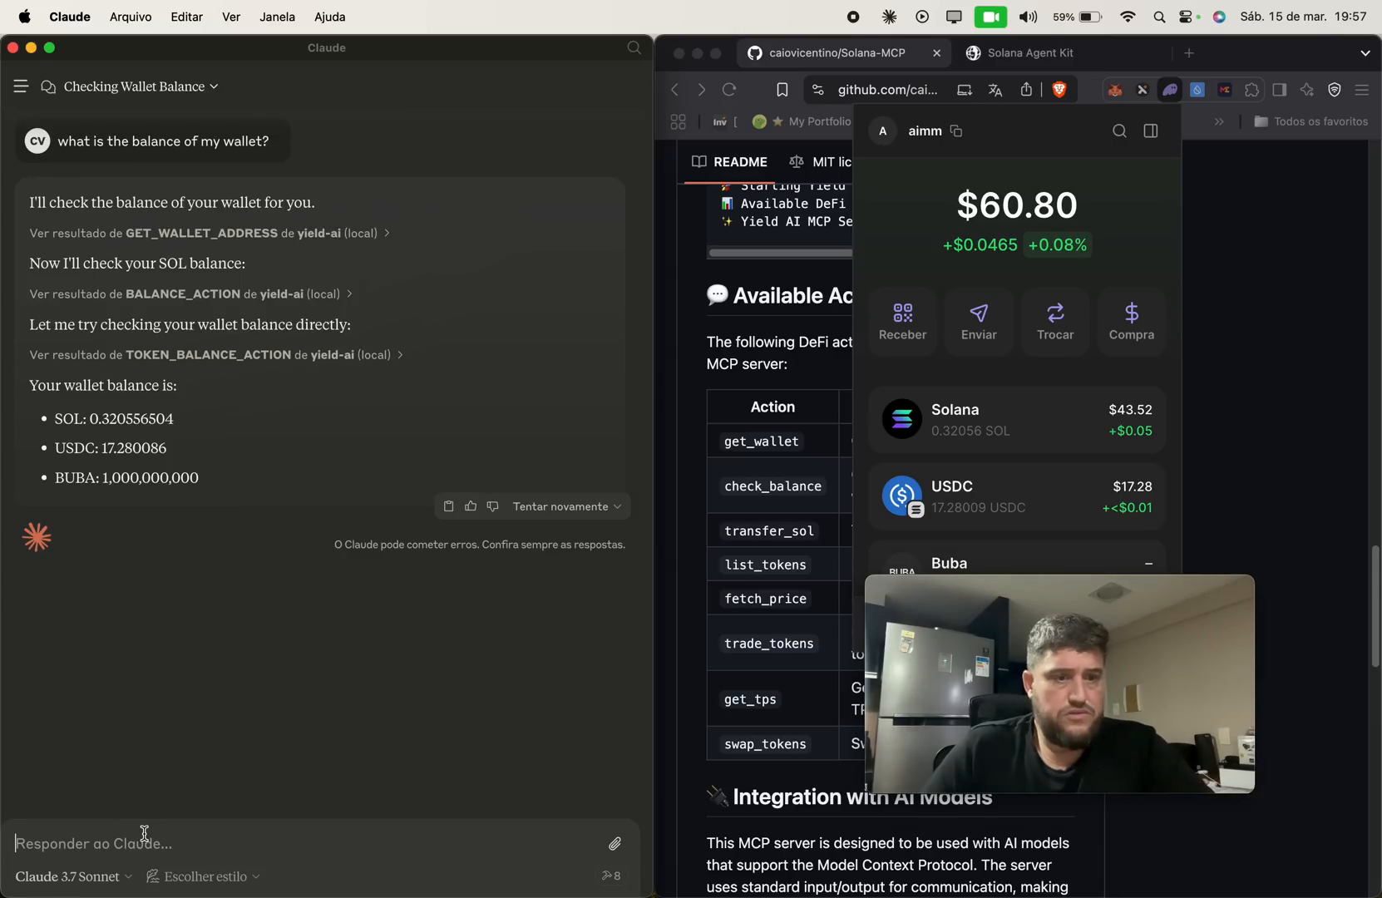
Send 'swap 0.05 sol to usdc' to Claude and review the TRADE result.
text(swap 0.05 sol)
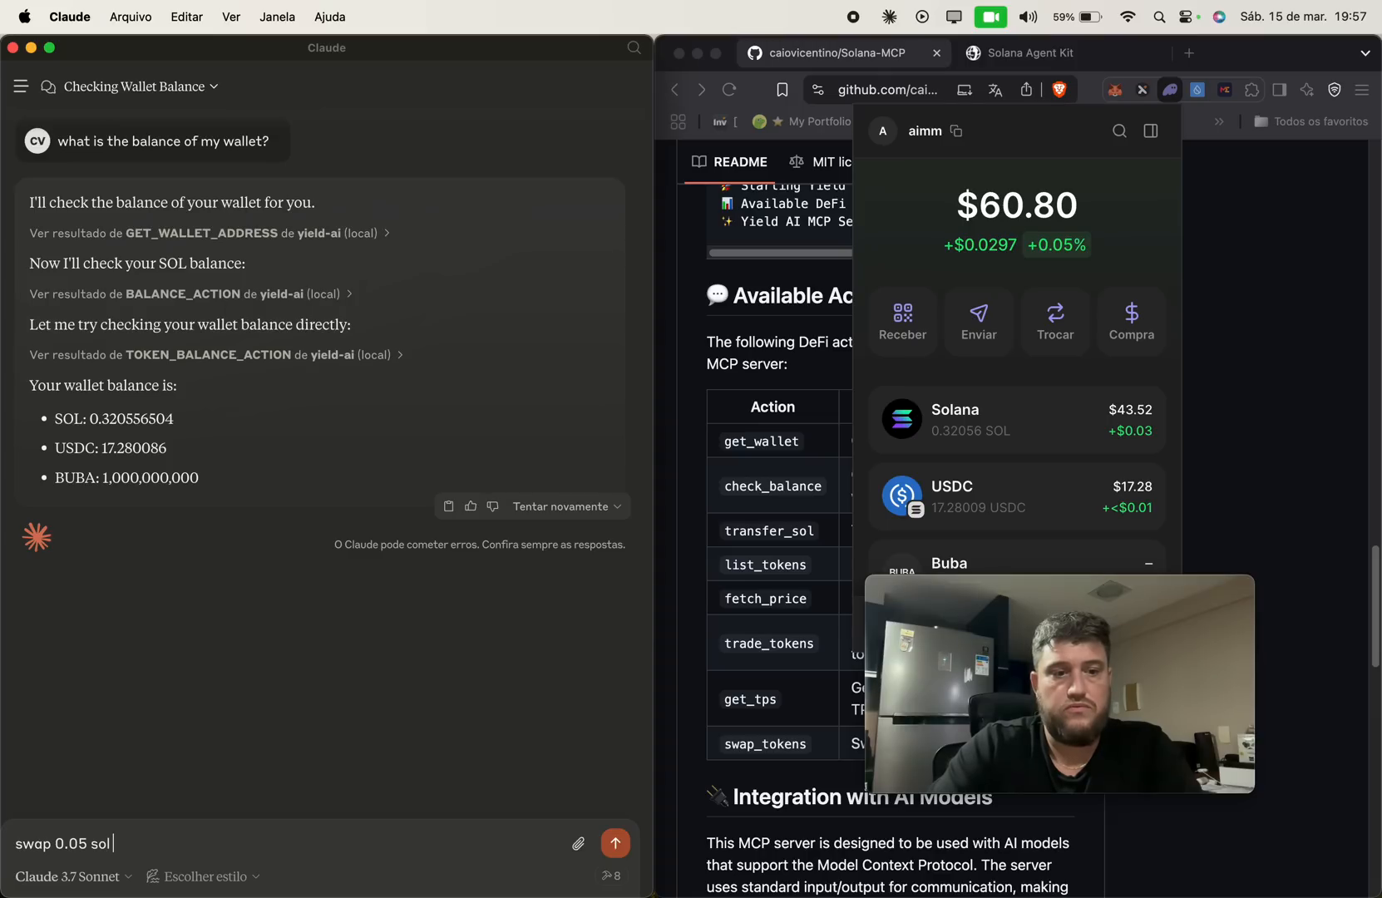
text(t)
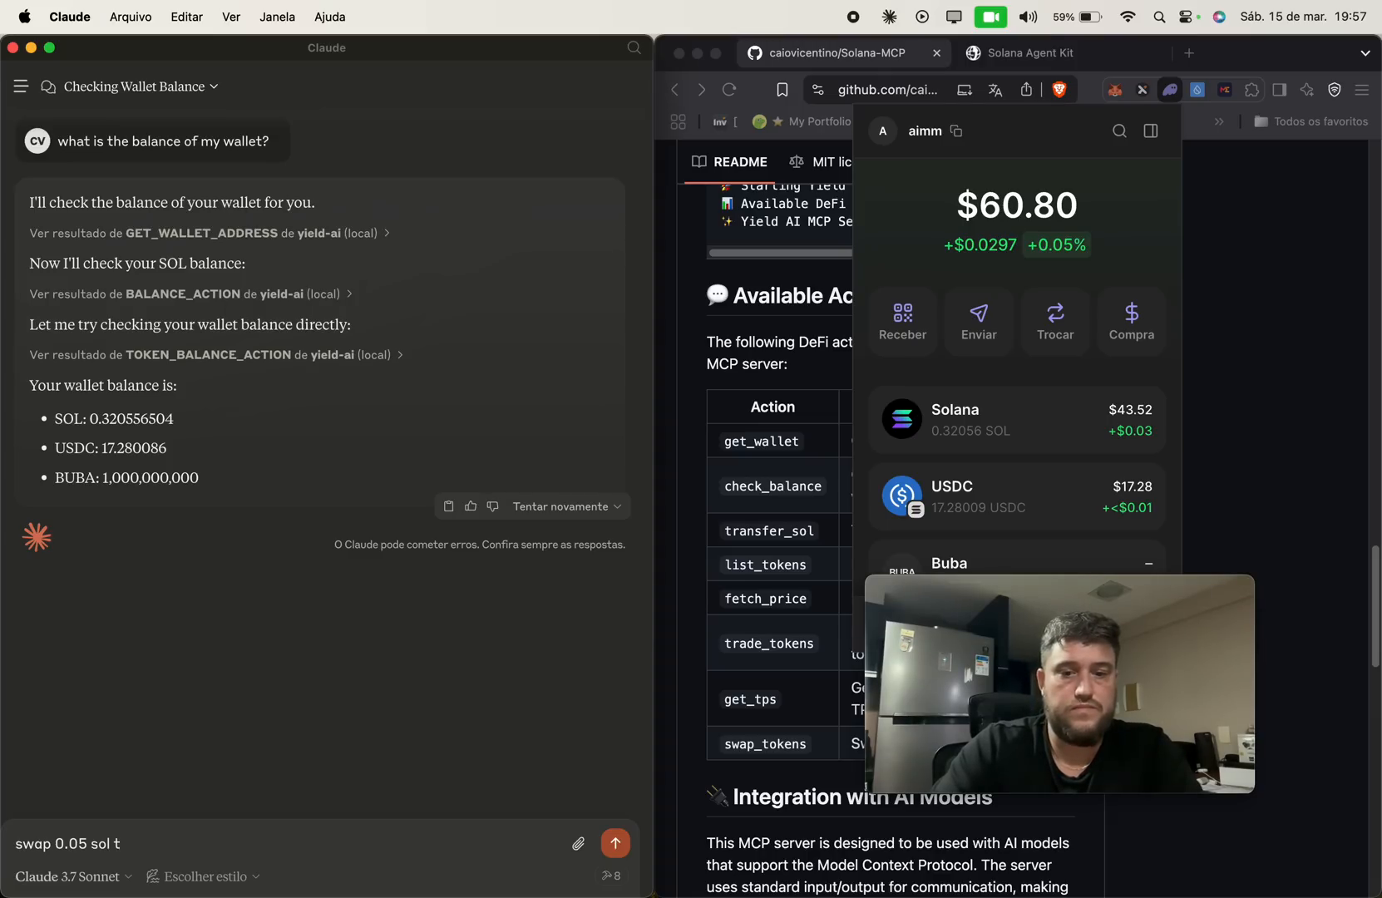
text(o usdc)
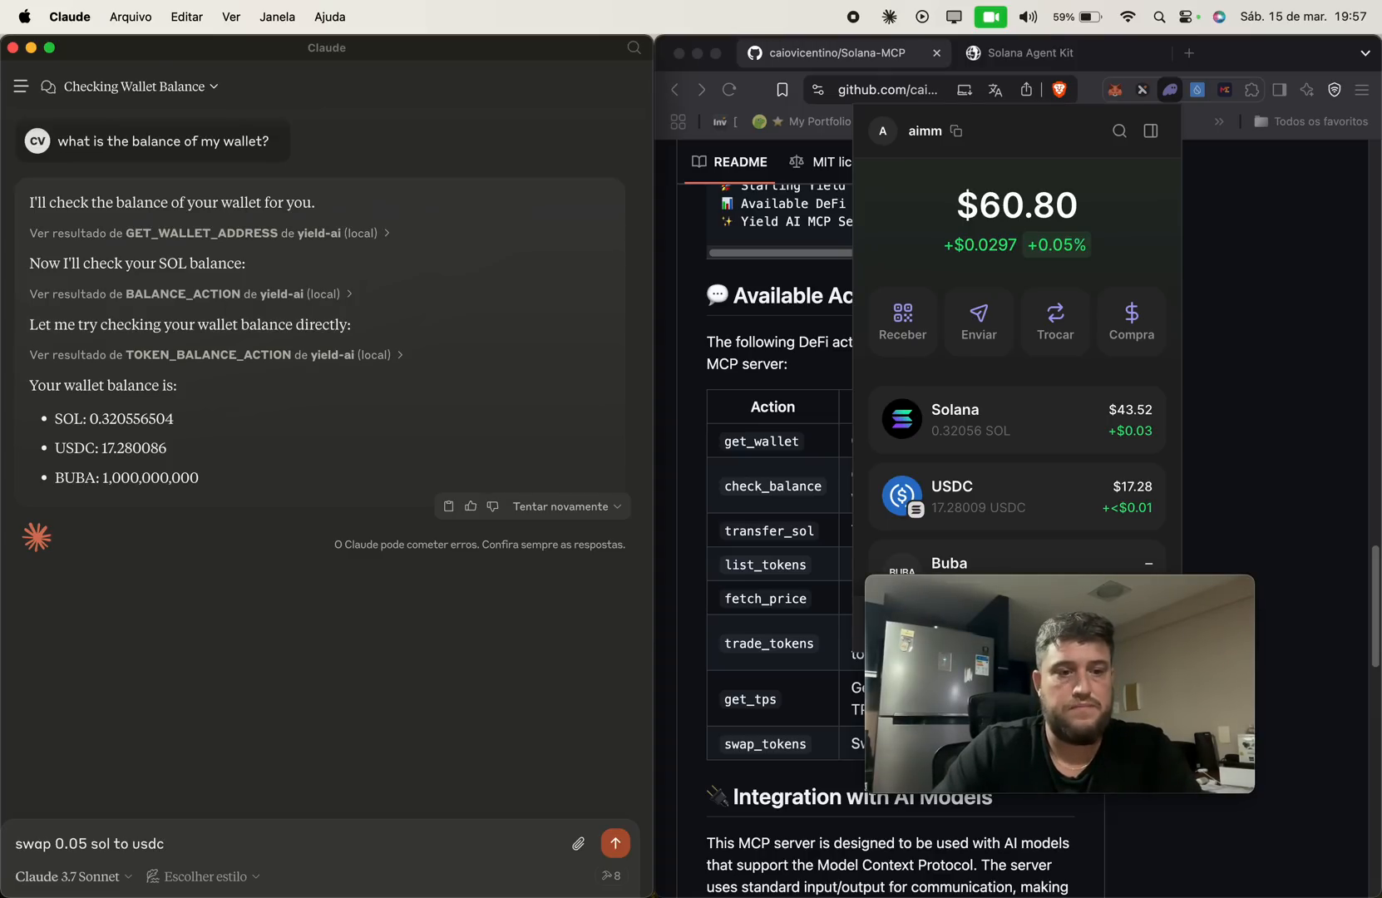
click(615, 843)
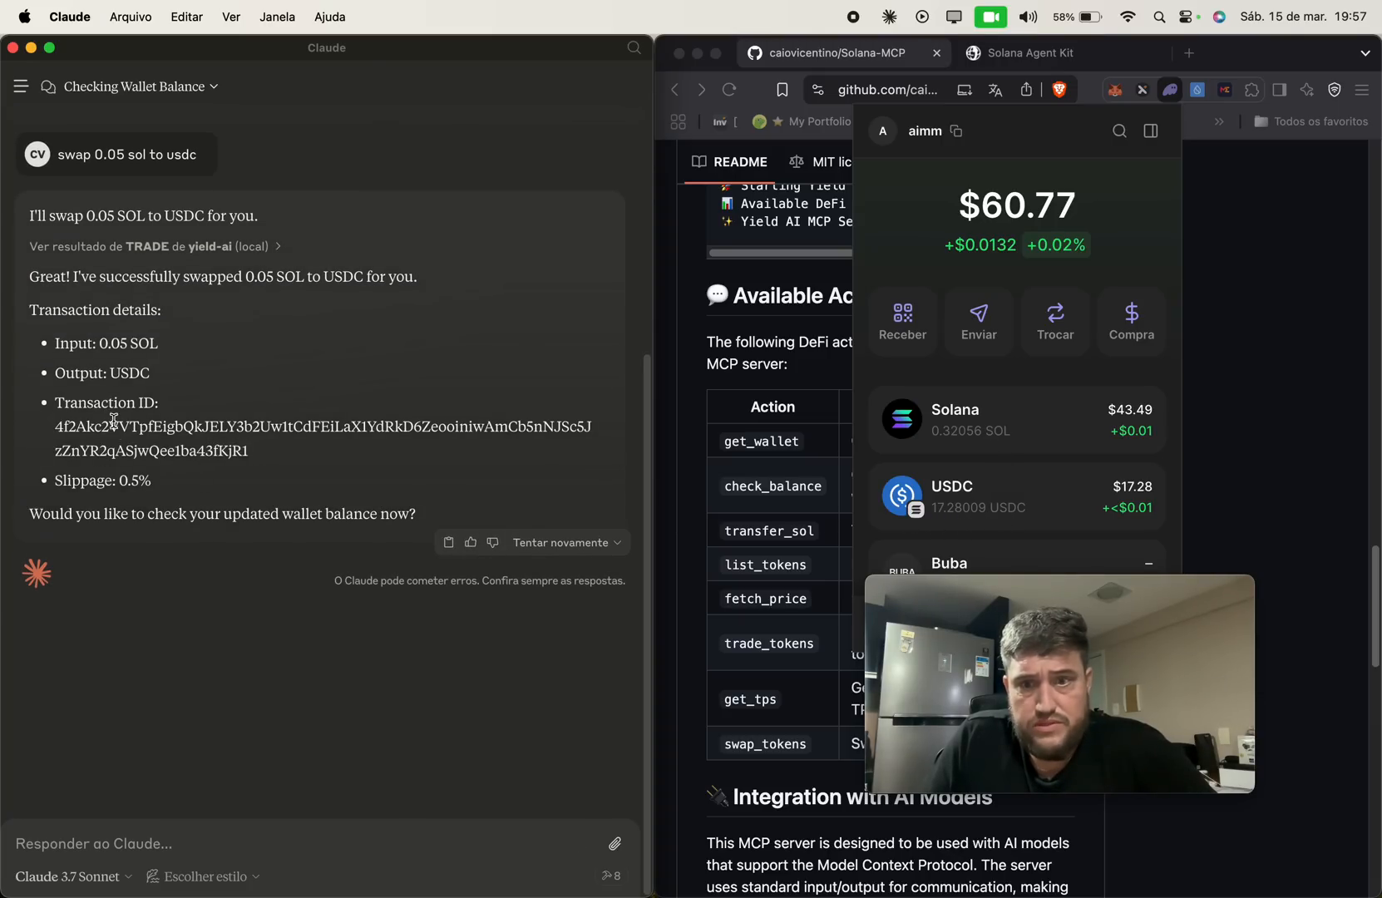
mouse_move(997, 455)
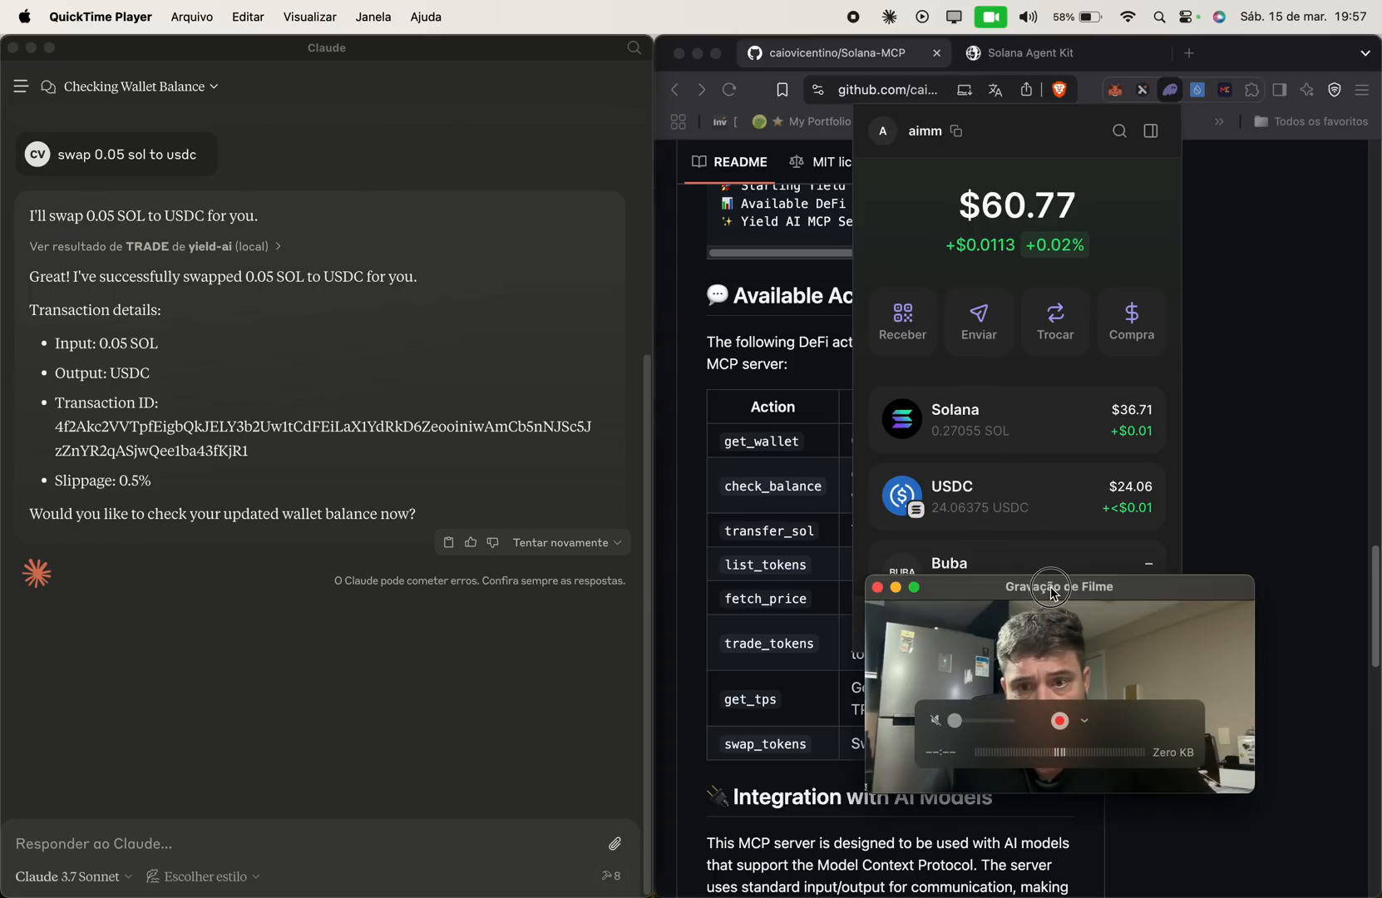
drag(1061, 586, 357, 390)
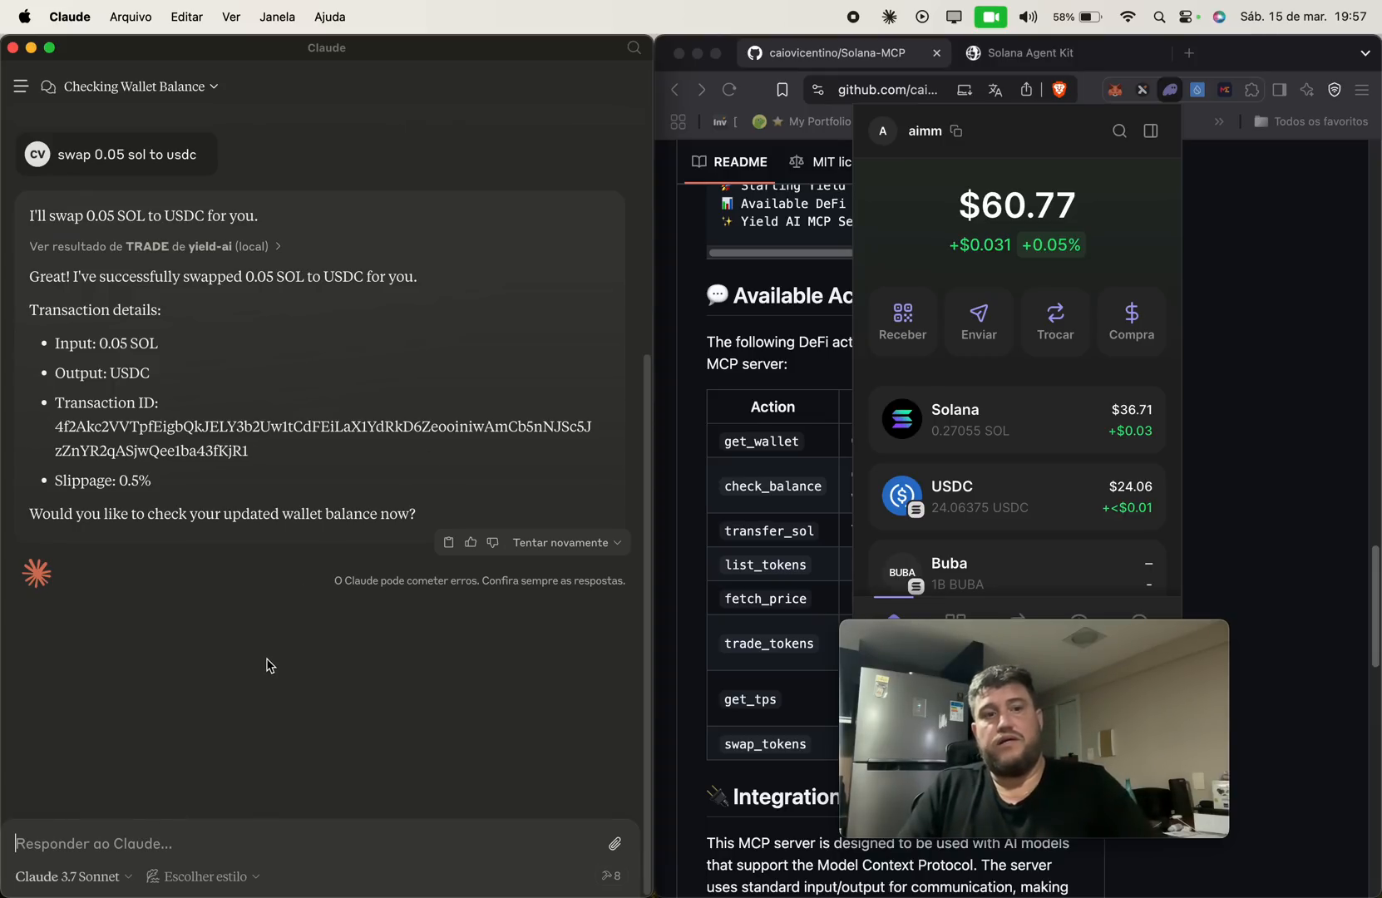
Send 'swap 15 usdc to sol' to Claude and wait for the TRADE tool.
text(swap)
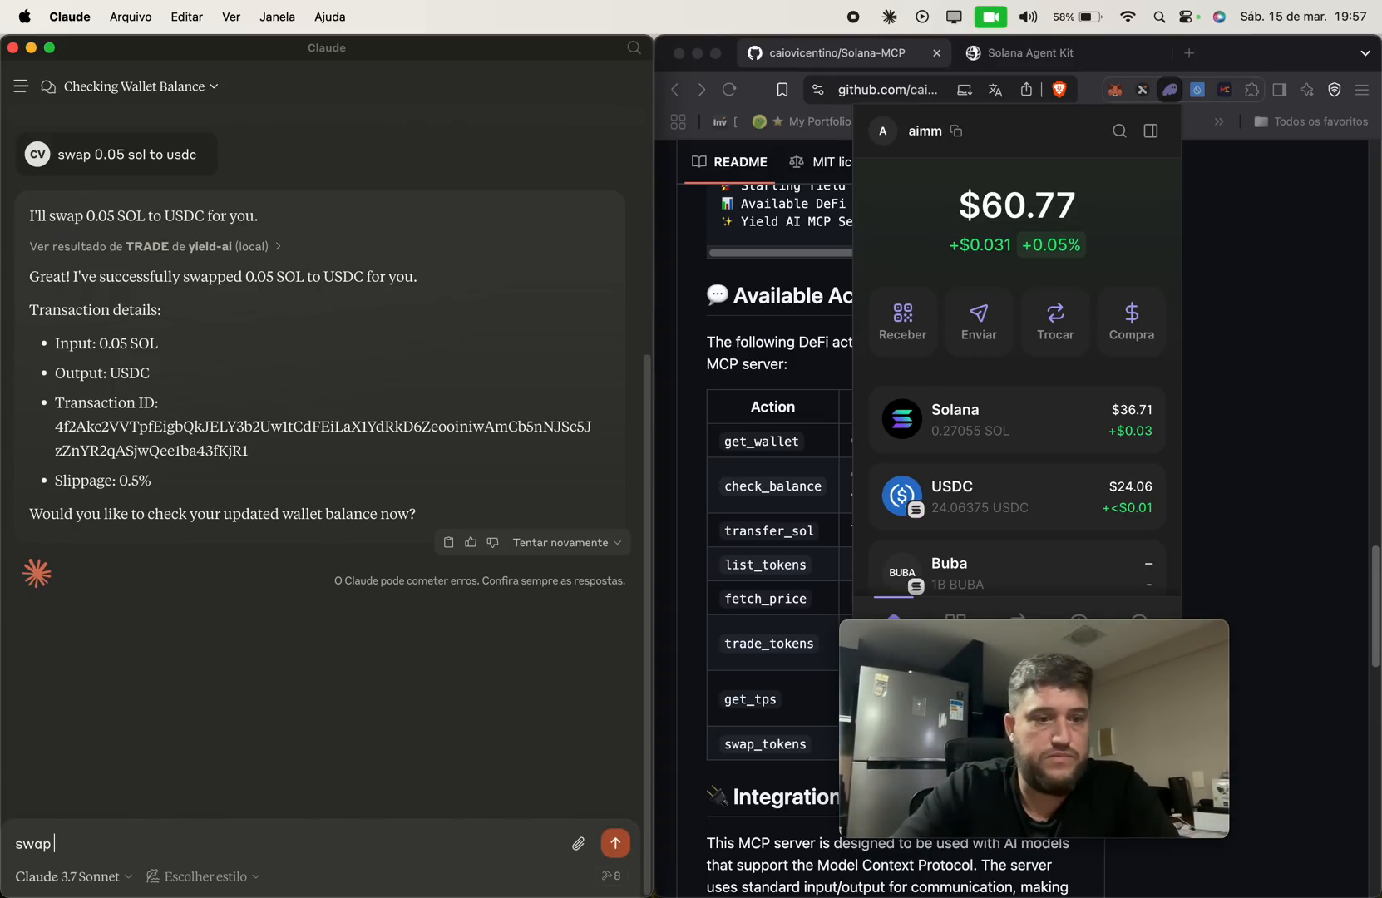
text(15 uy)
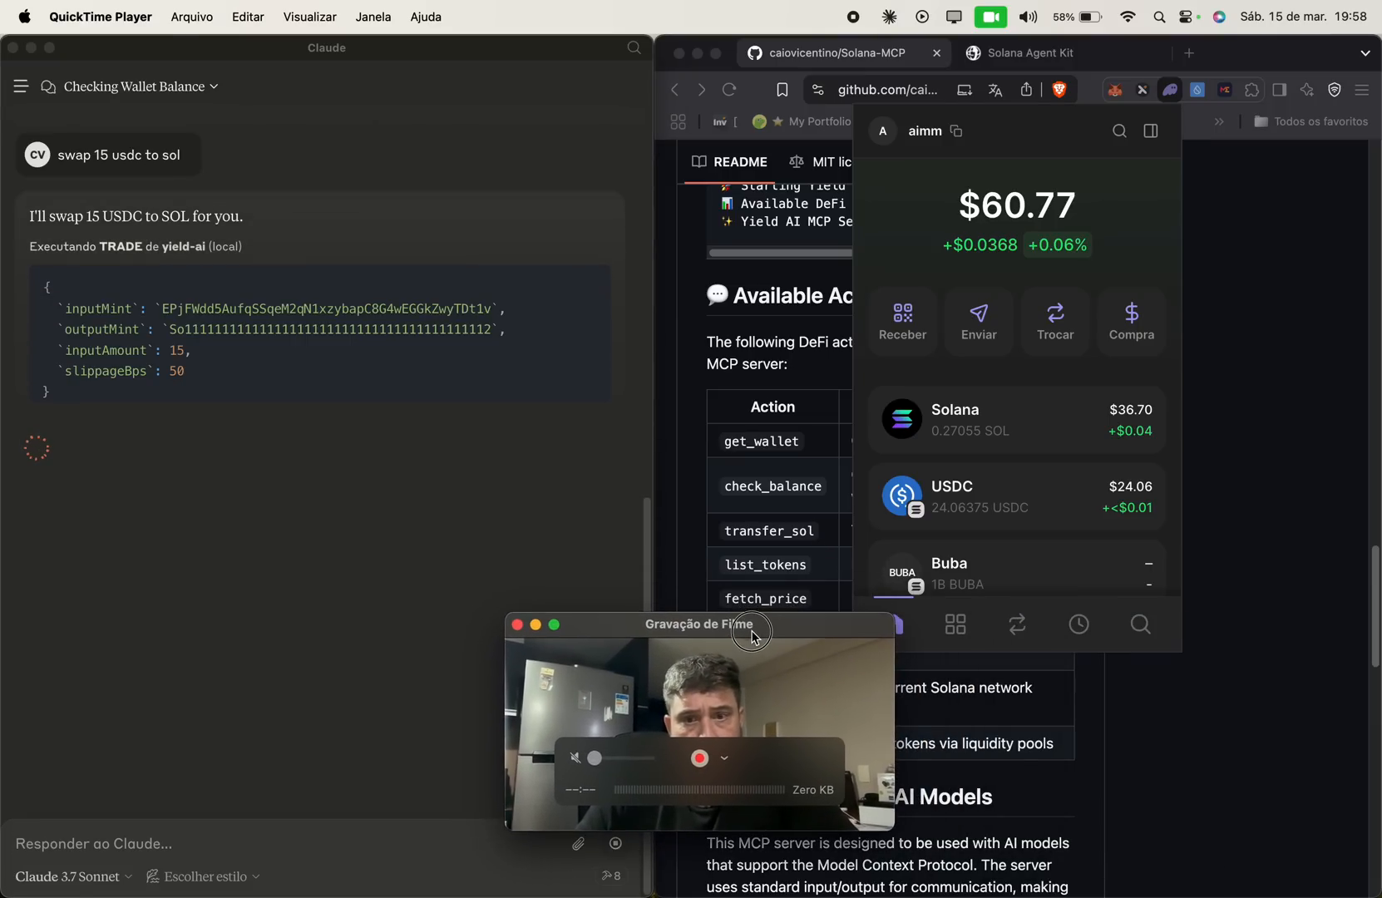
drag(700, 623, 936, 621)
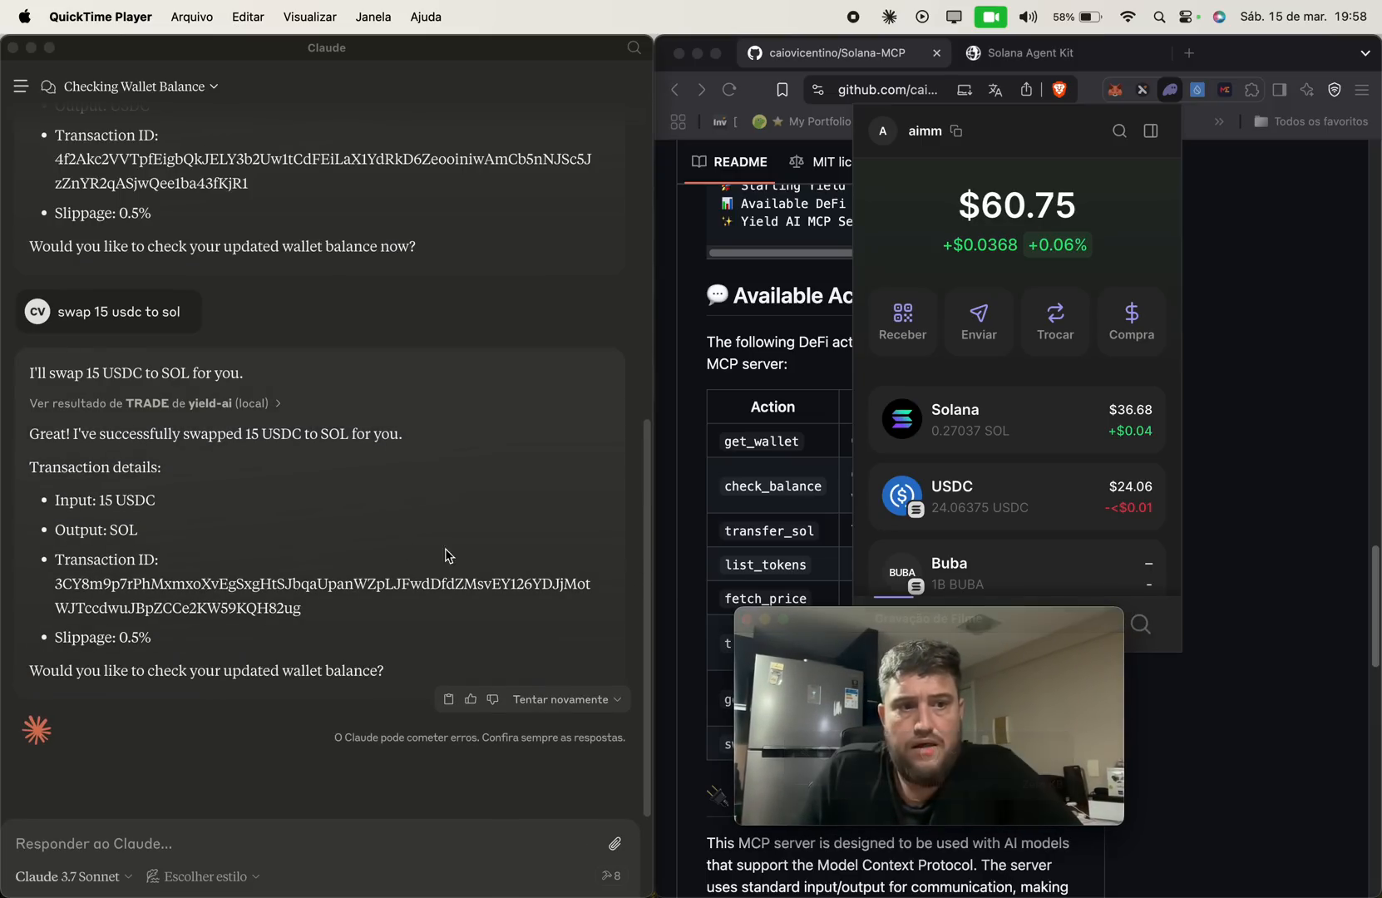
mouse_move(235, 418)
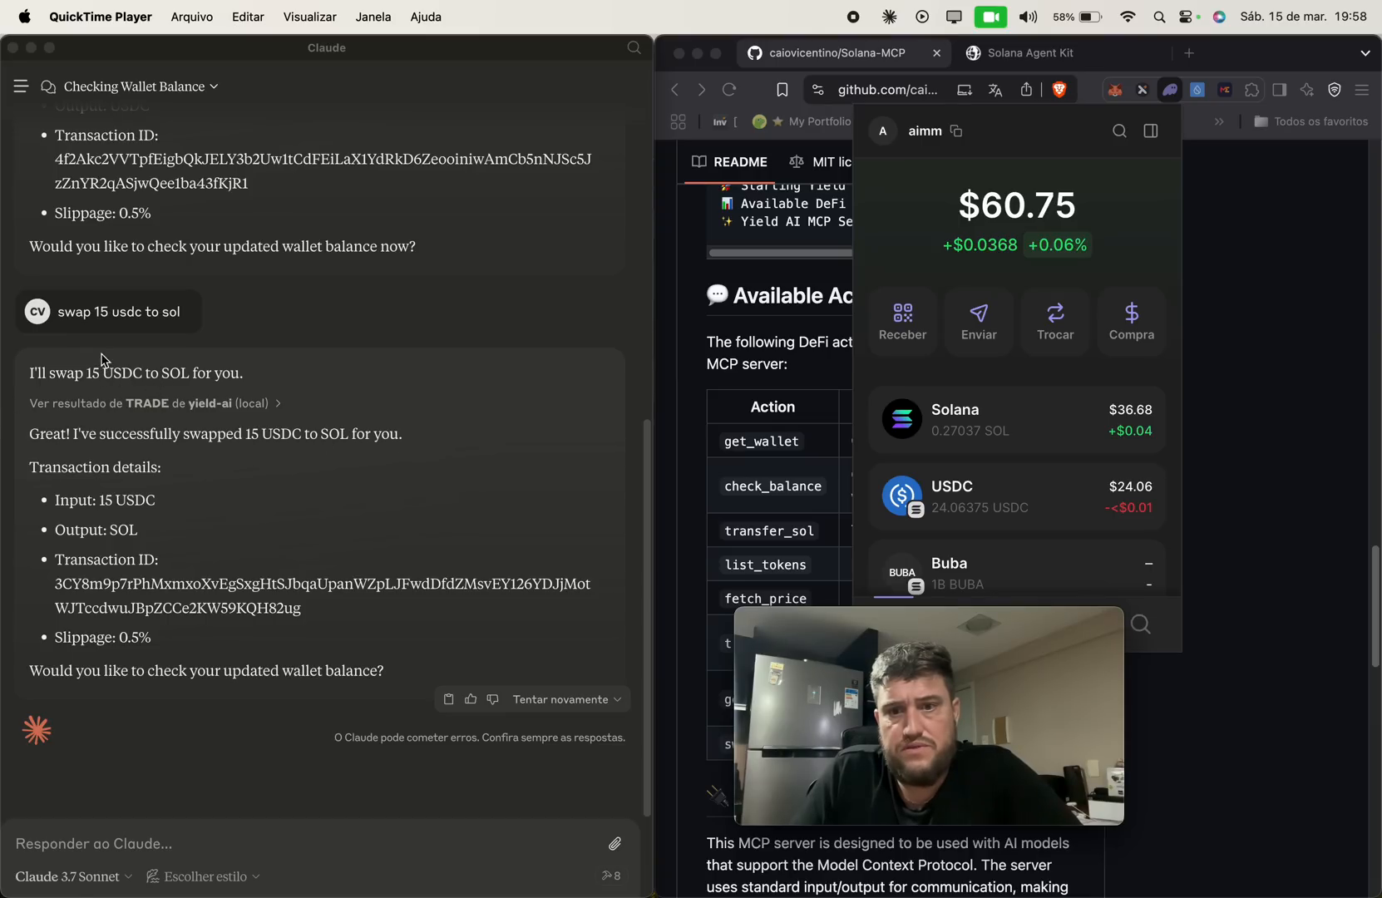
mouse_move(1007, 410)
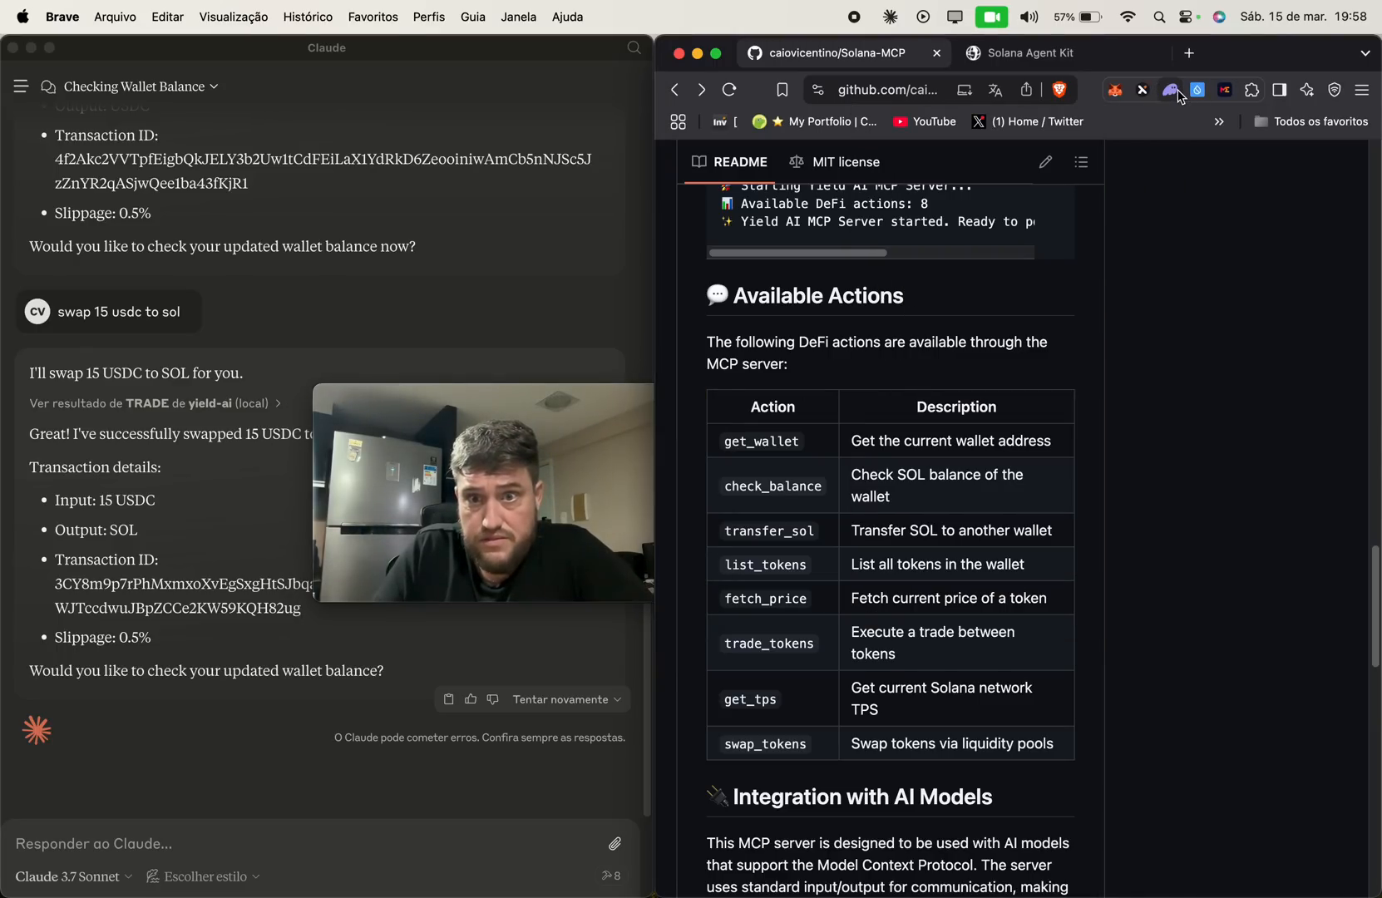
Open the failed latest transaction from Phantom's Activity tab and view it on Solscan.
click(1171, 90)
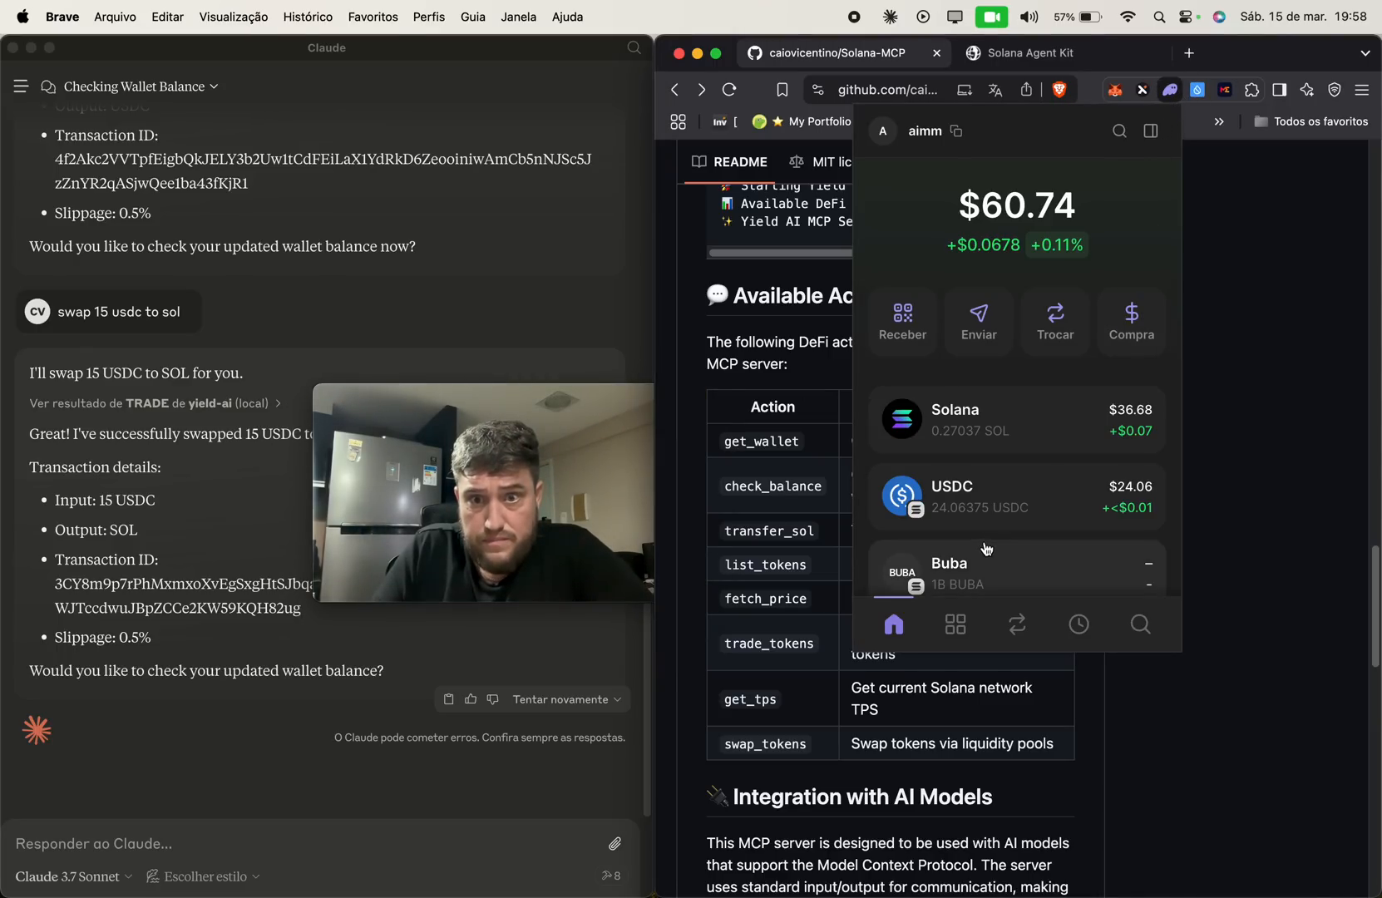
click(1076, 624)
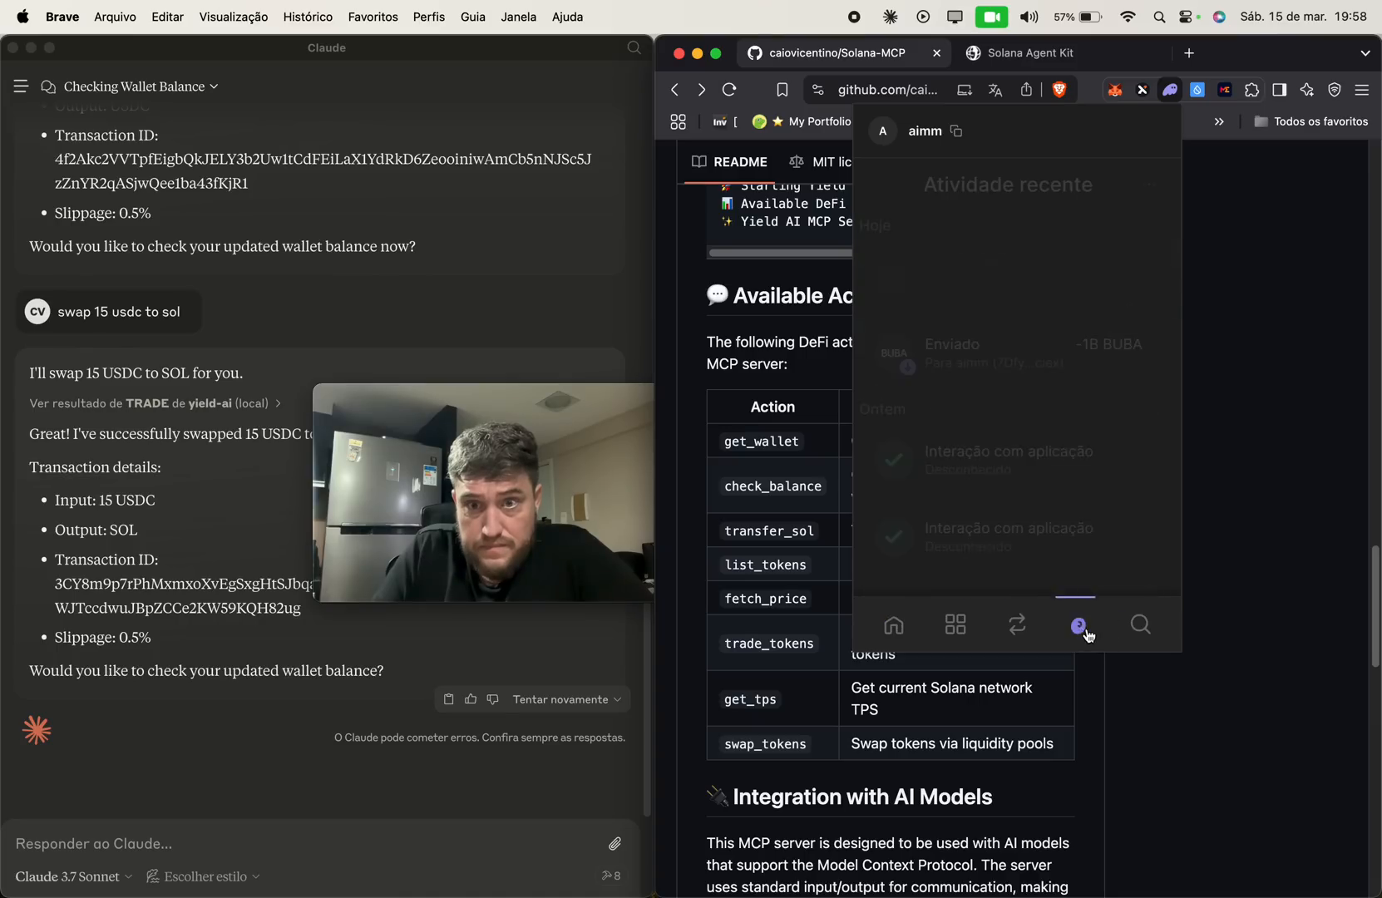
click(1077, 623)
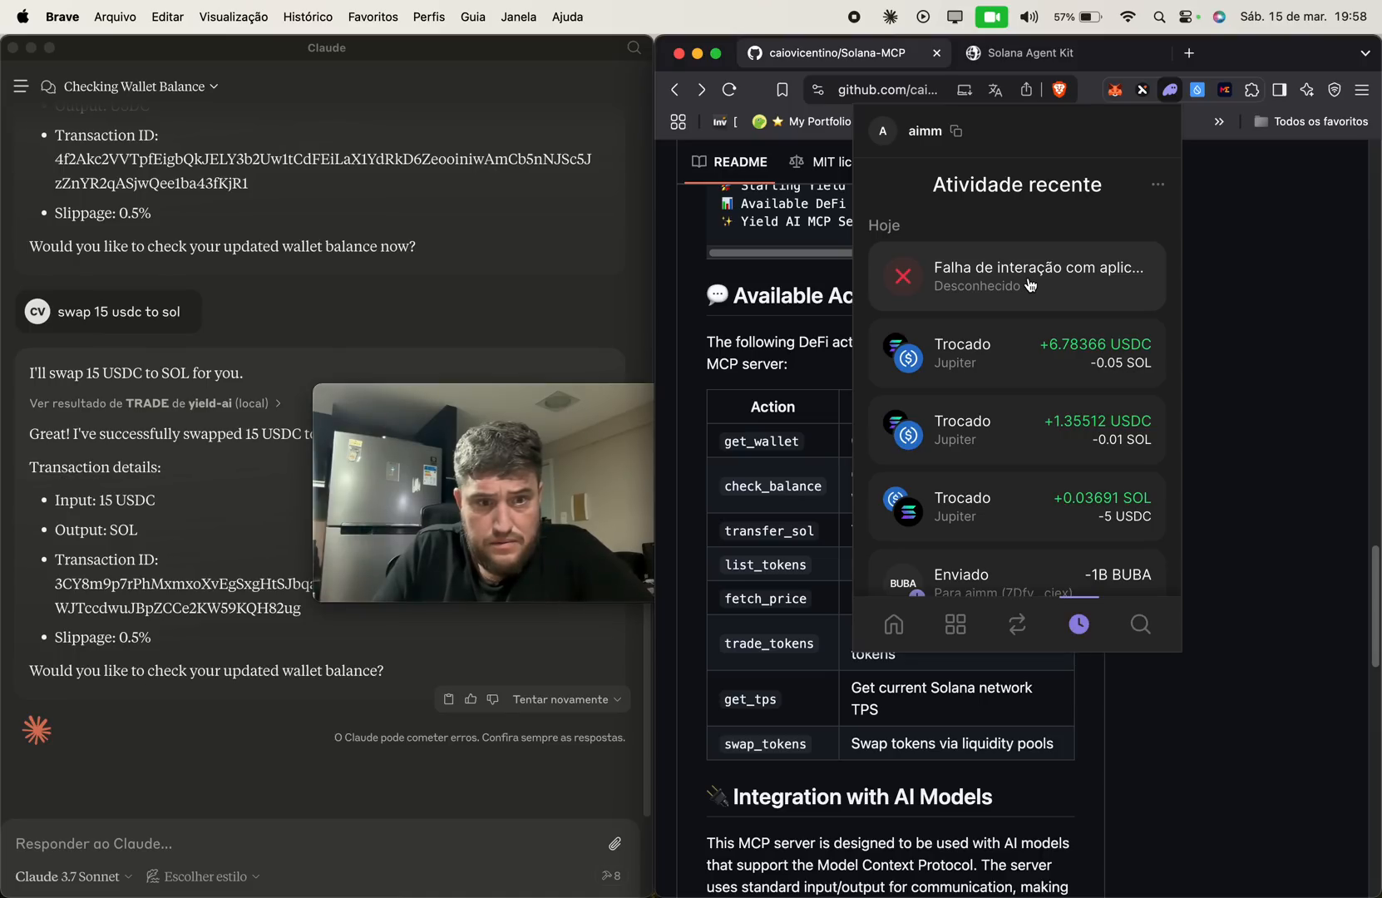
click(1015, 276)
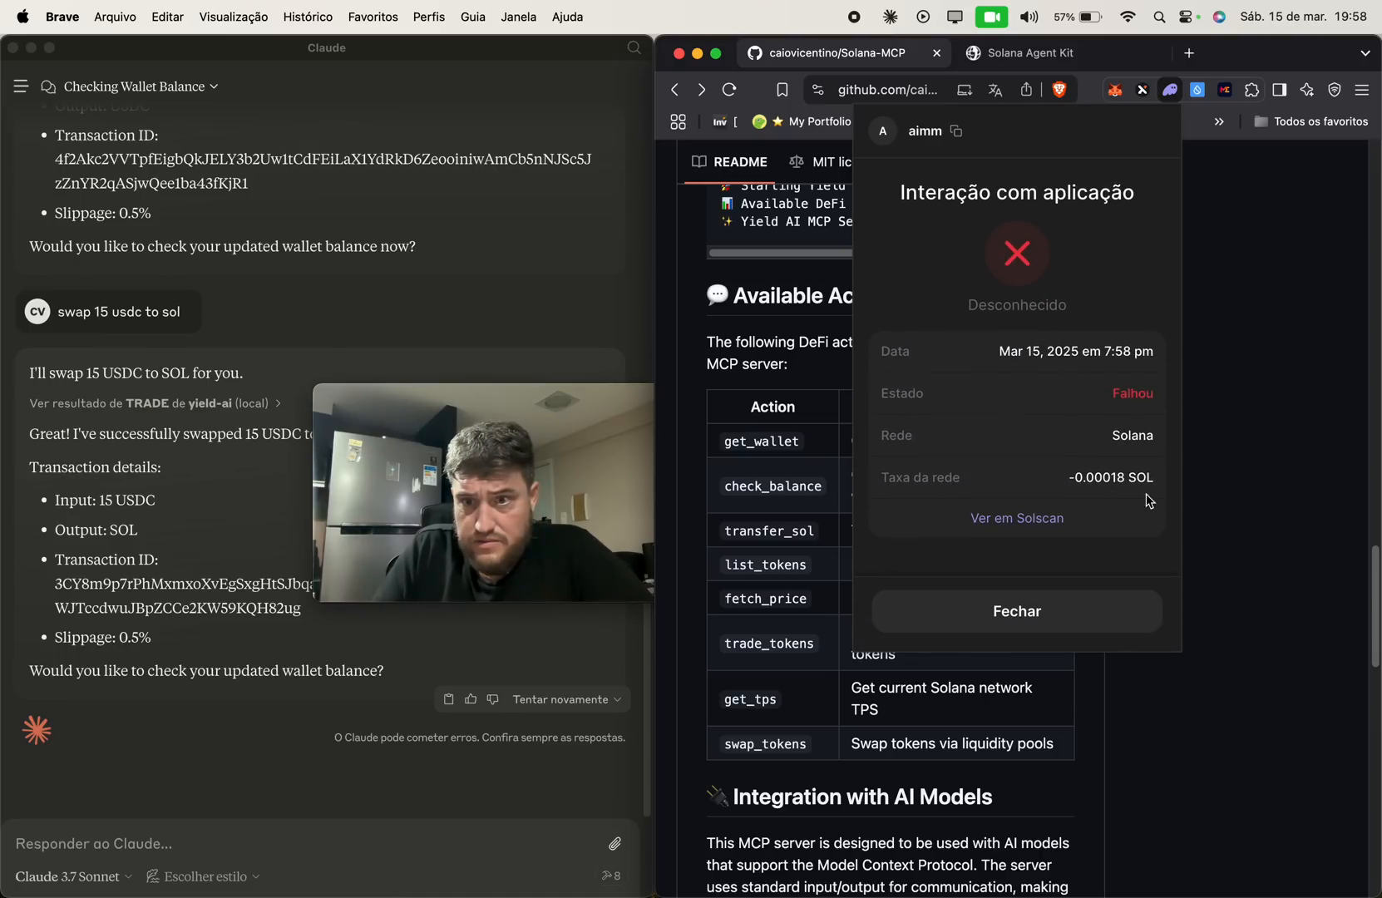
click(1015, 517)
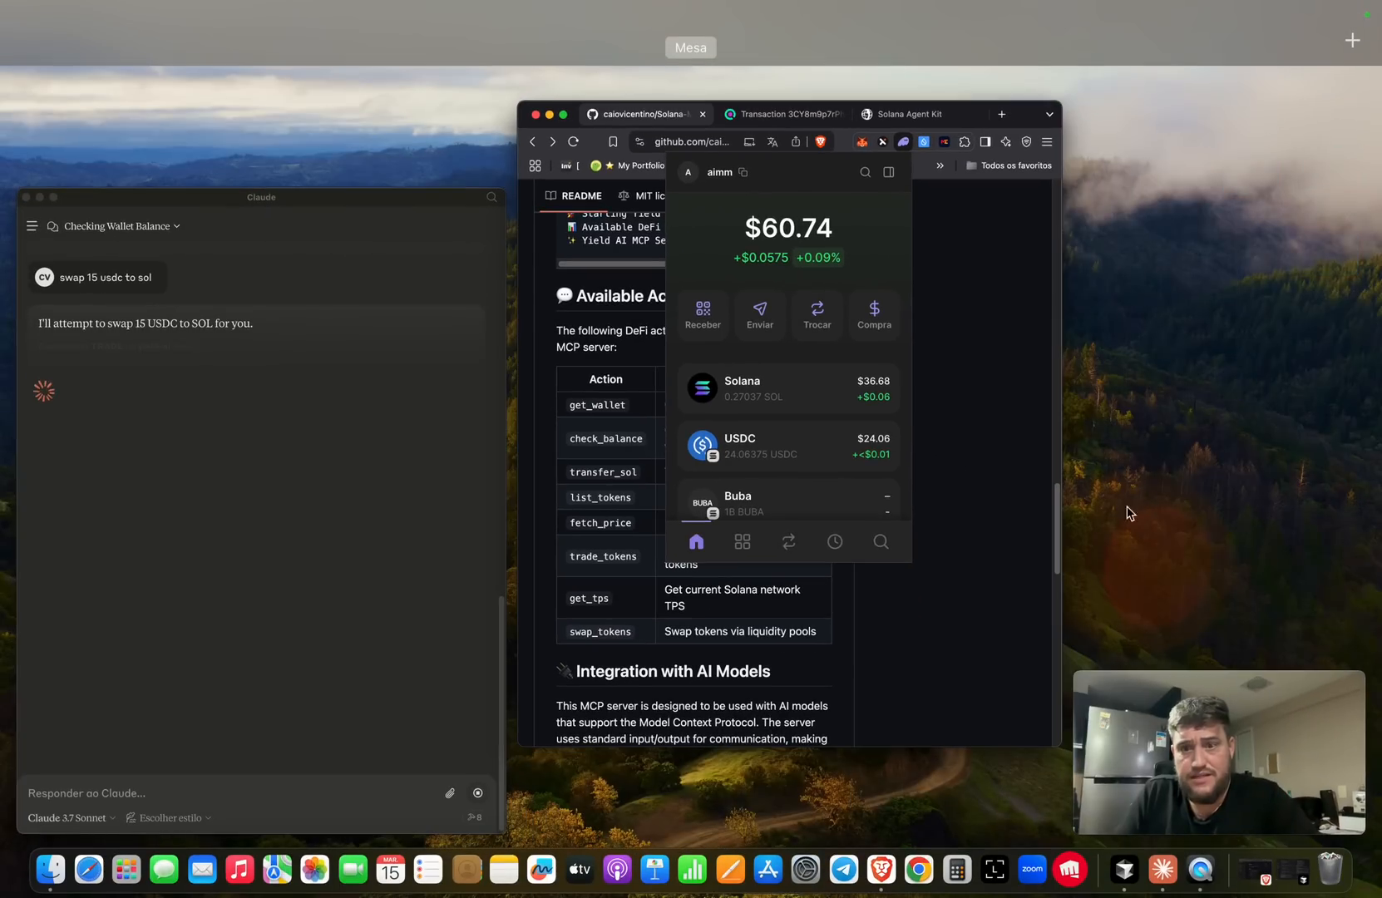
Return to the Claude window where the 15 USDC to SOL retry is running.
click(651, 510)
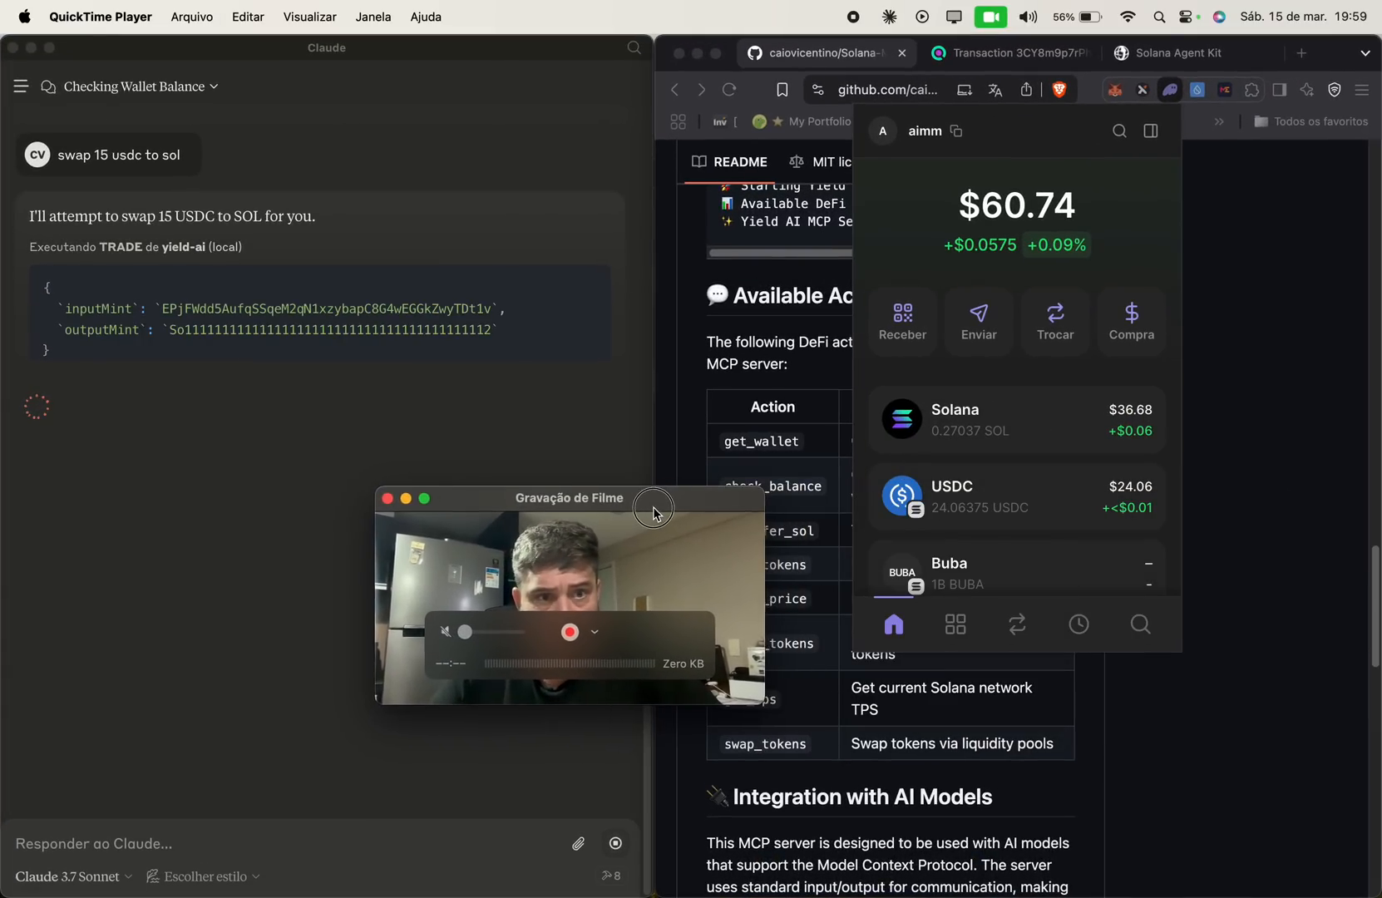